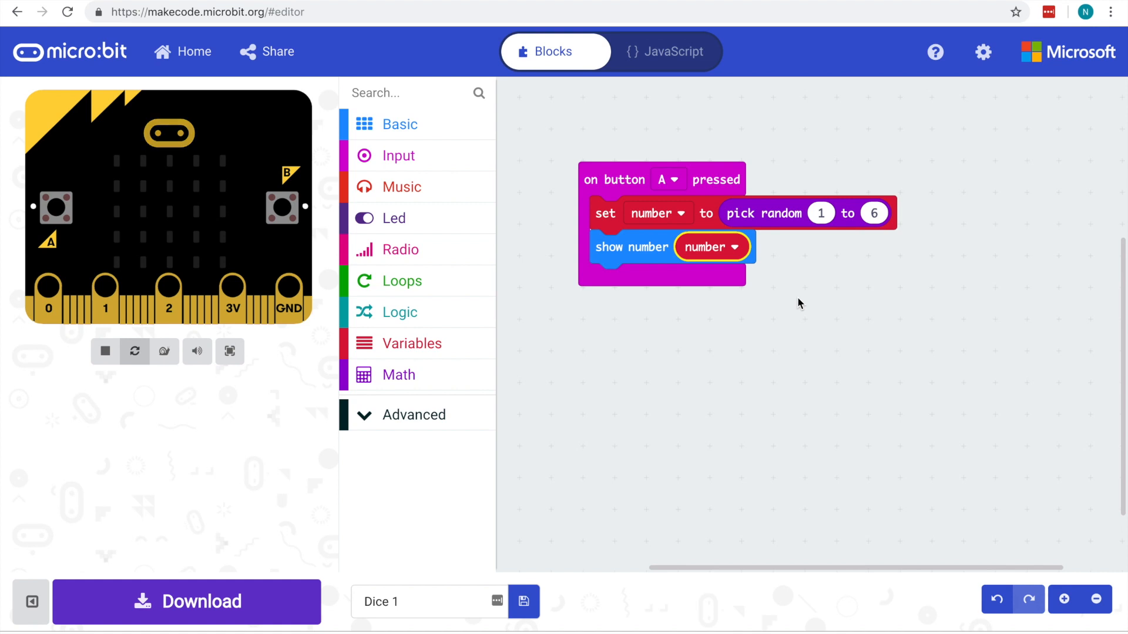
mouse_move(802, 173)
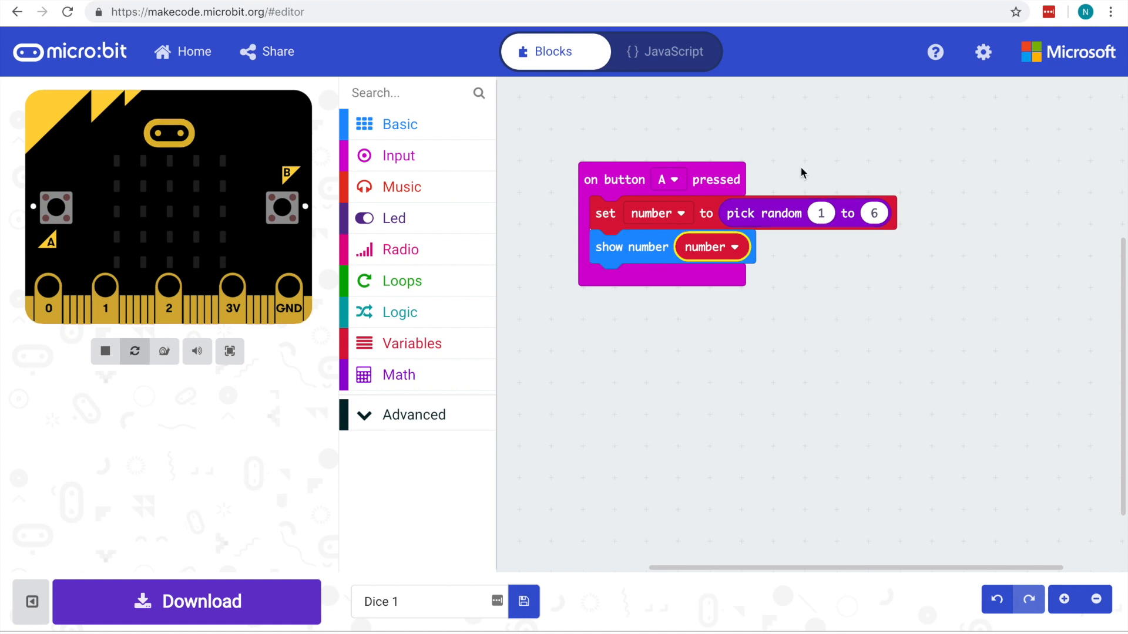
mouse_move(308, 293)
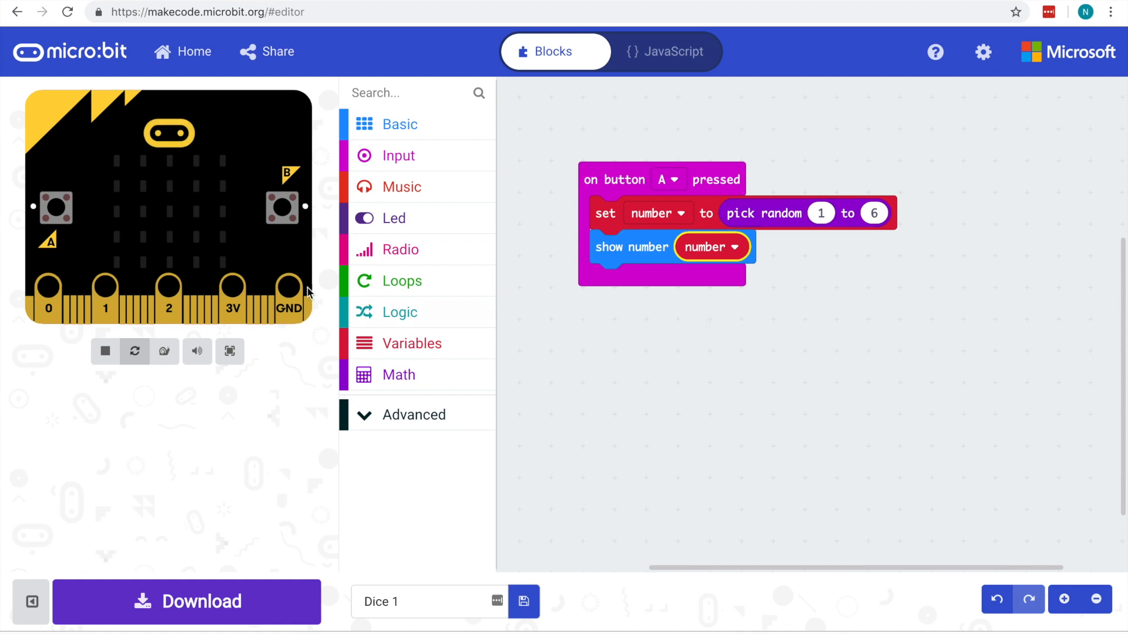
Press button A on the simulator five times, confirming a different random number from 1 to 6 appears.
left_click(55, 206)
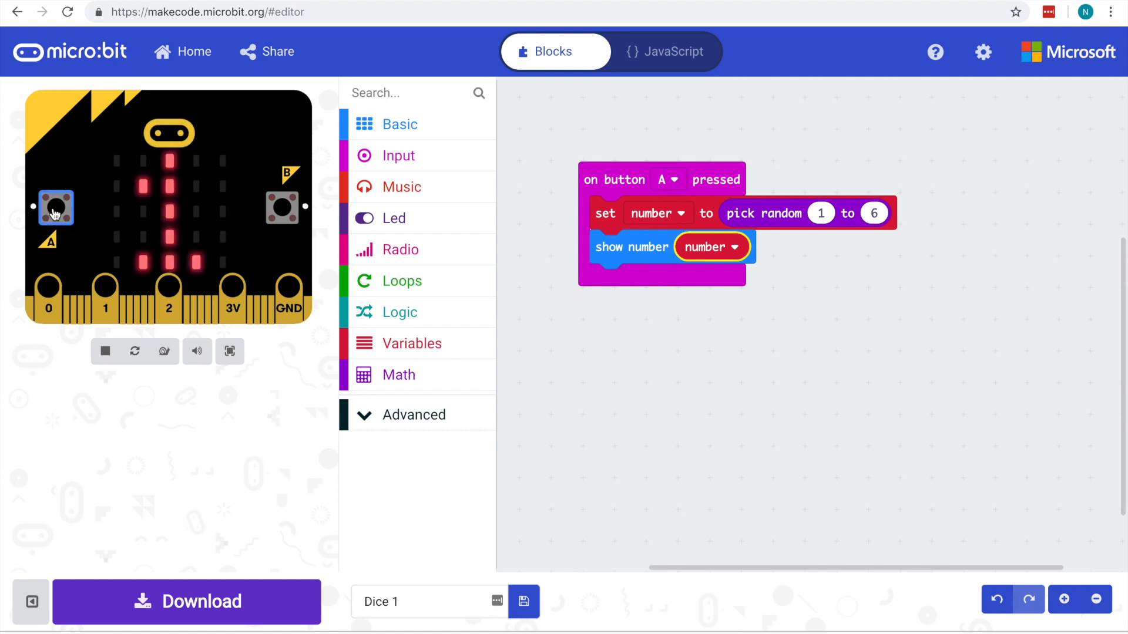
left_click(55, 208)
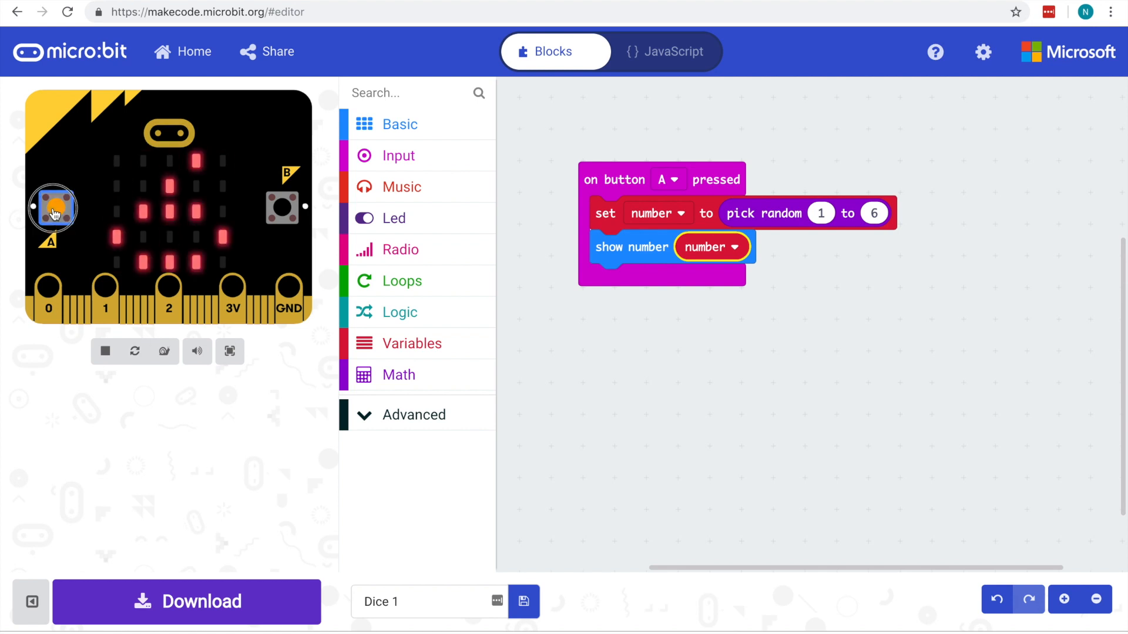
left_click(52, 208)
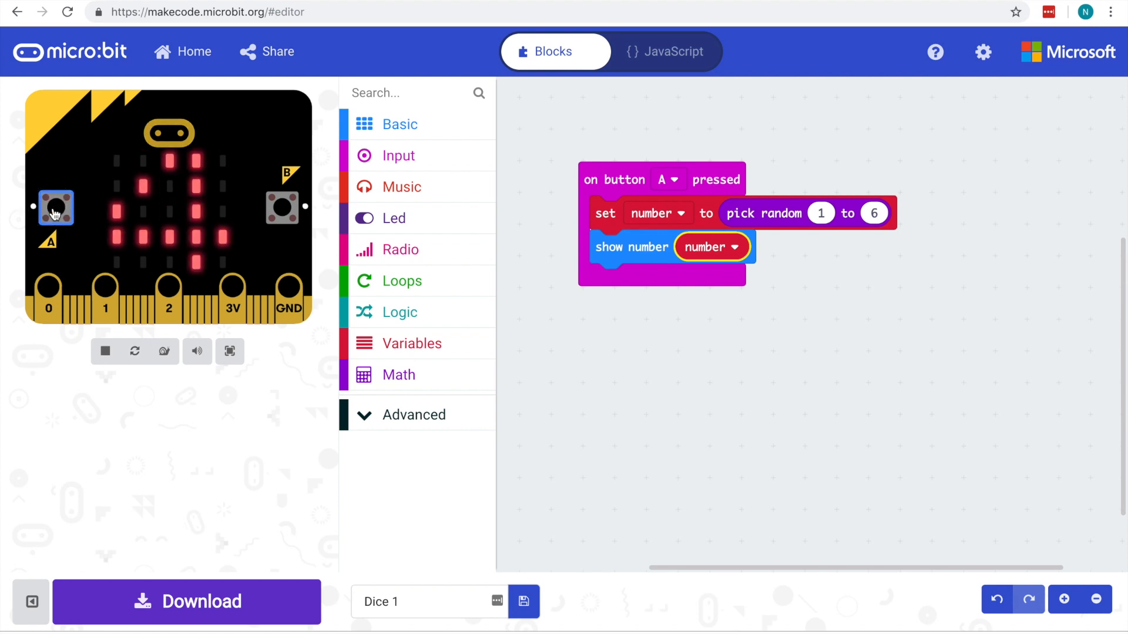
left_click(56, 208)
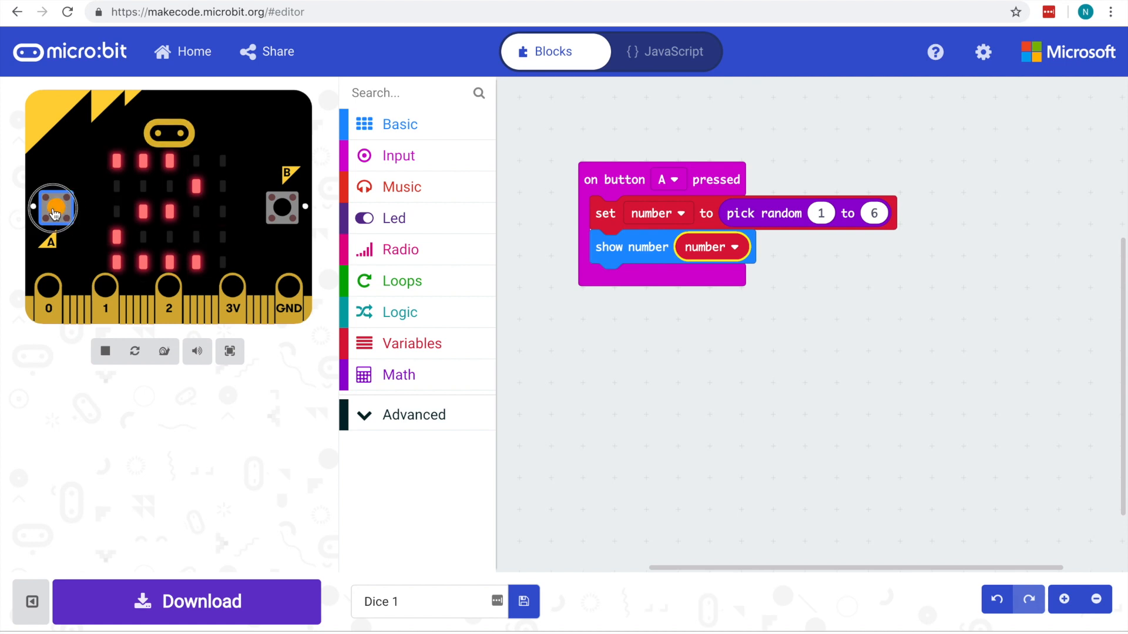
left_click(53, 206)
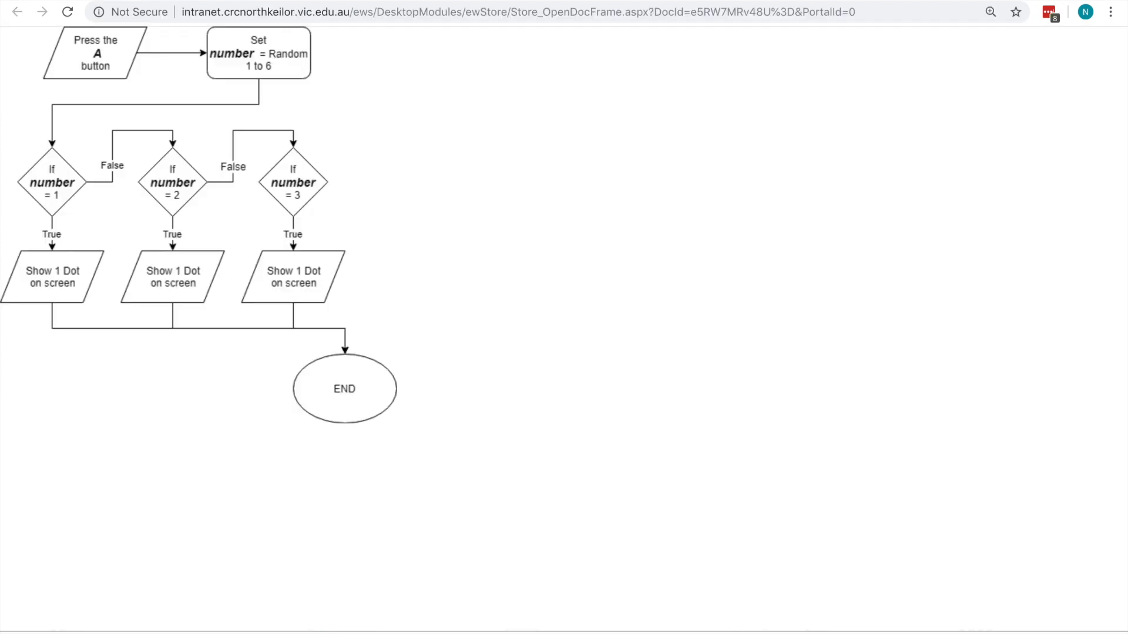
mouse_move(157, 302)
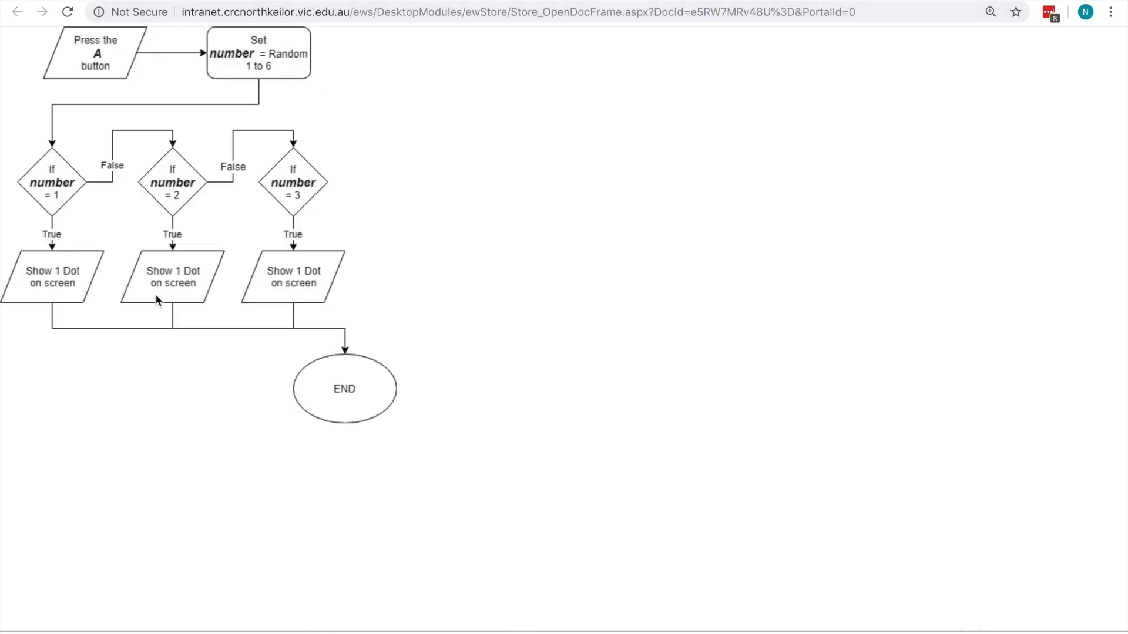
mouse_move(101, 196)
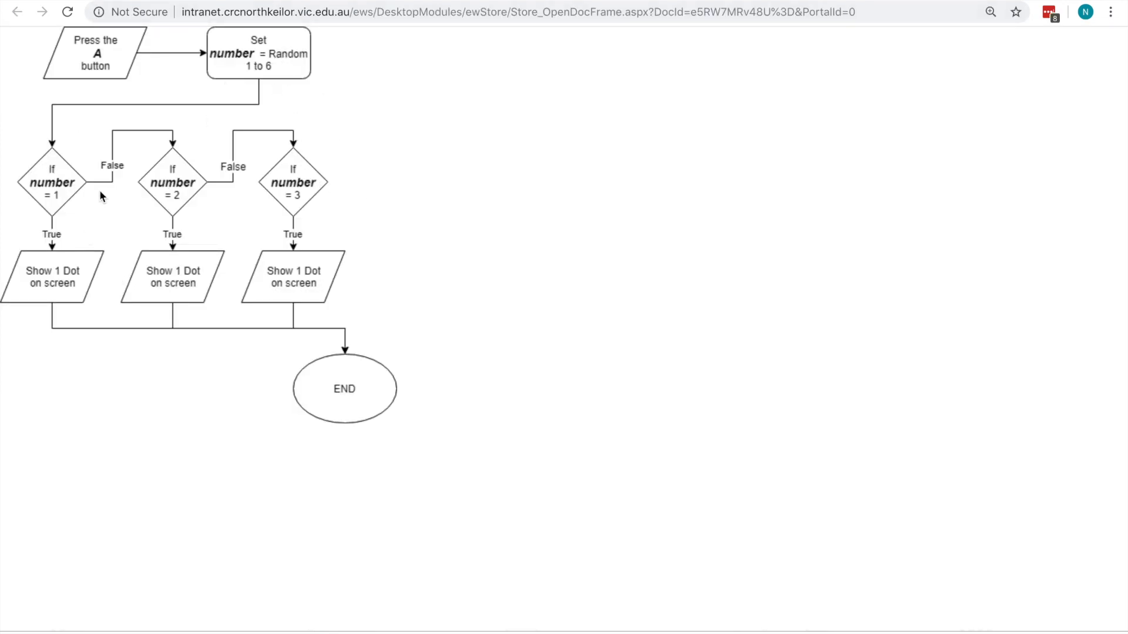
mouse_move(231, 132)
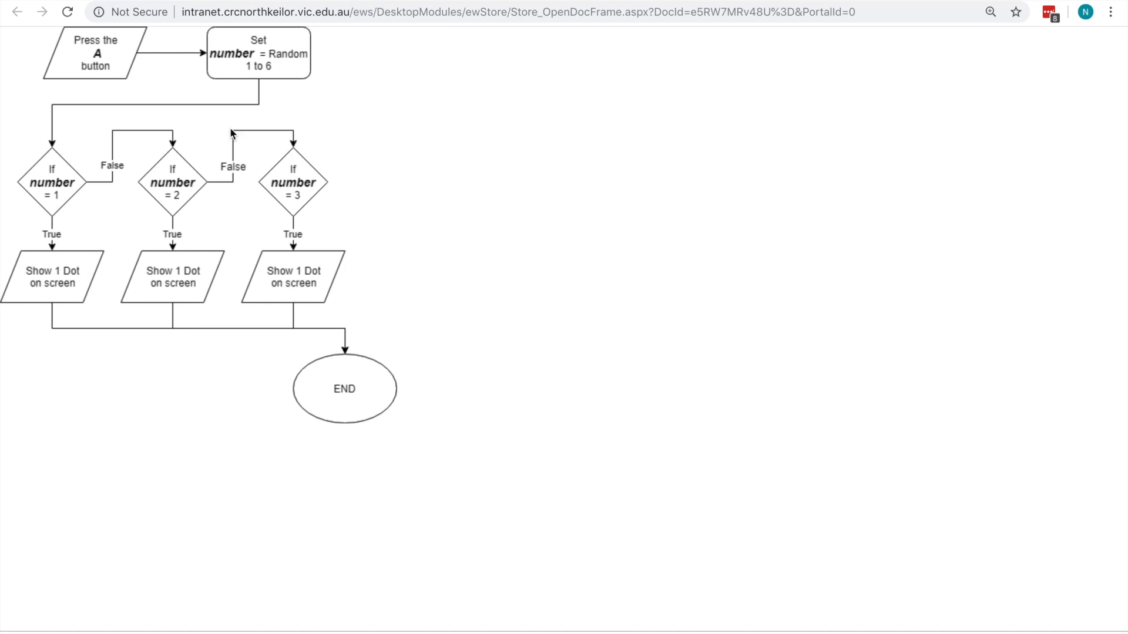
mouse_move(249, 70)
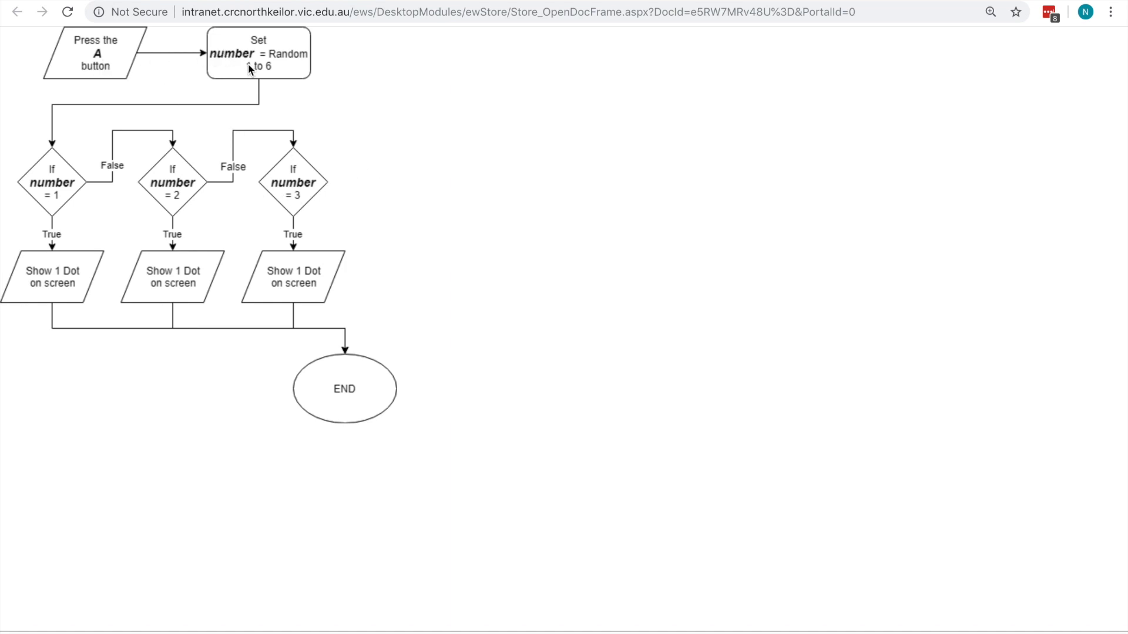
mouse_move(101, 61)
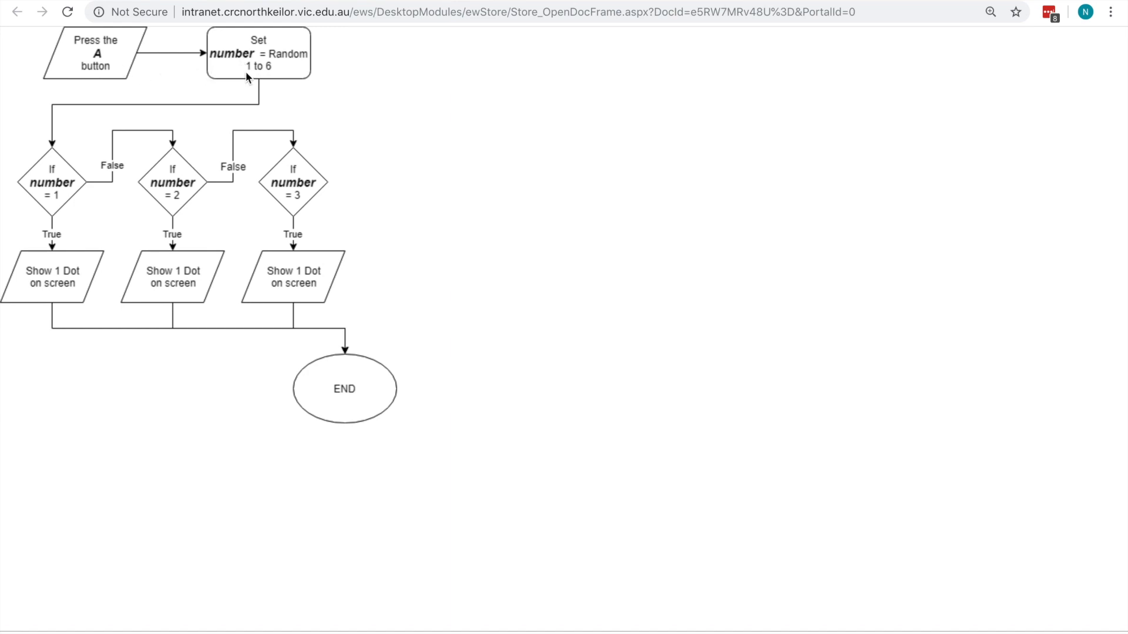
mouse_move(90, 101)
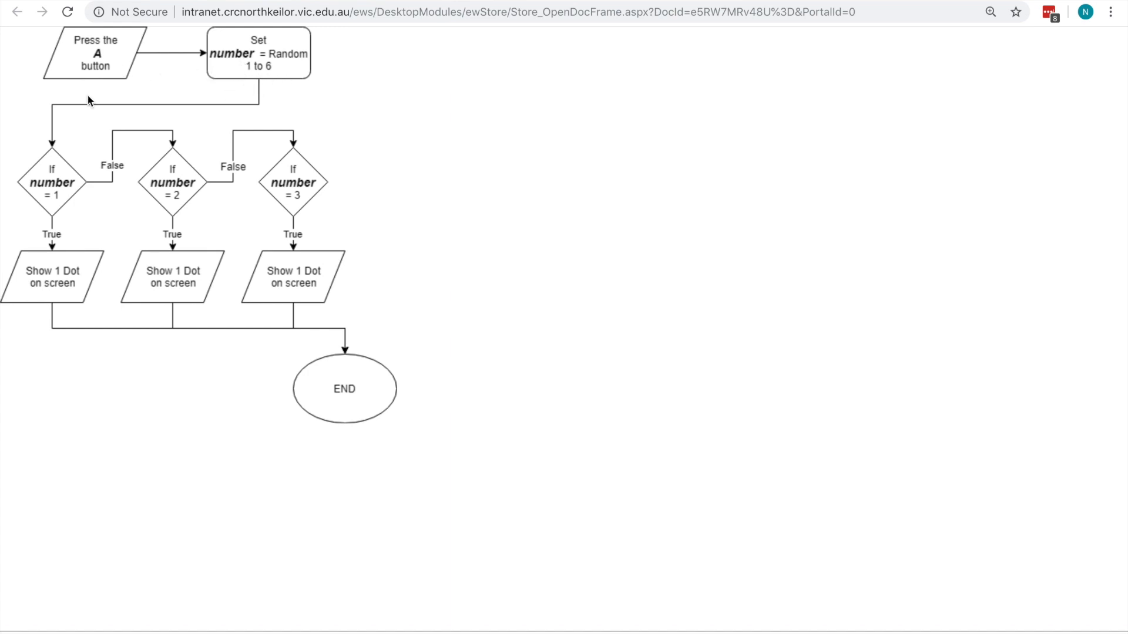
mouse_move(122, 156)
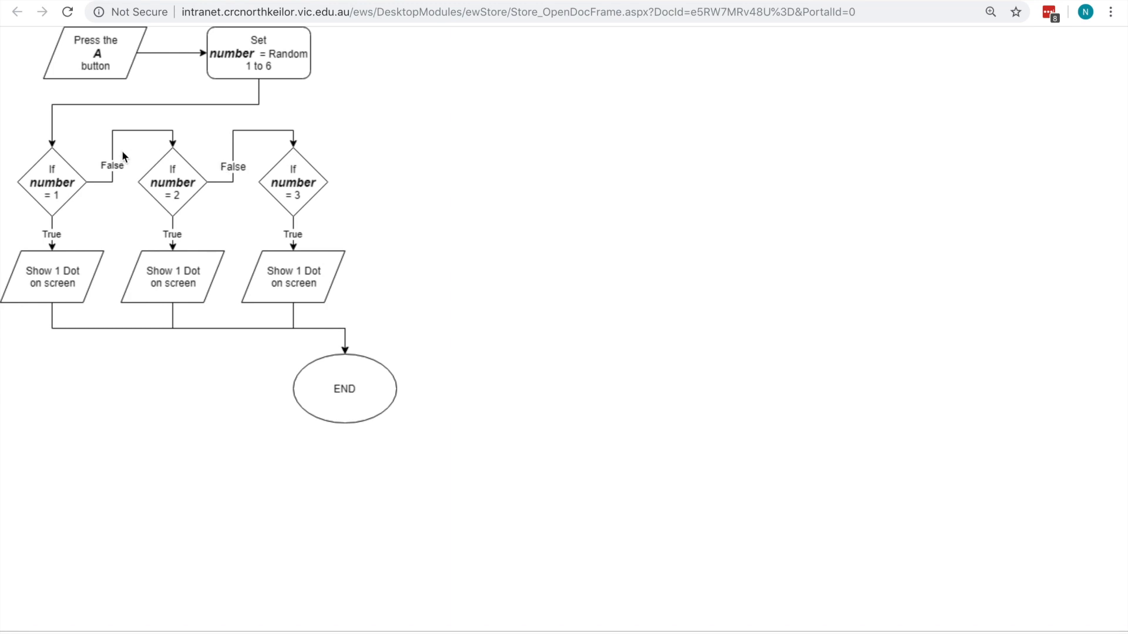
mouse_move(52, 205)
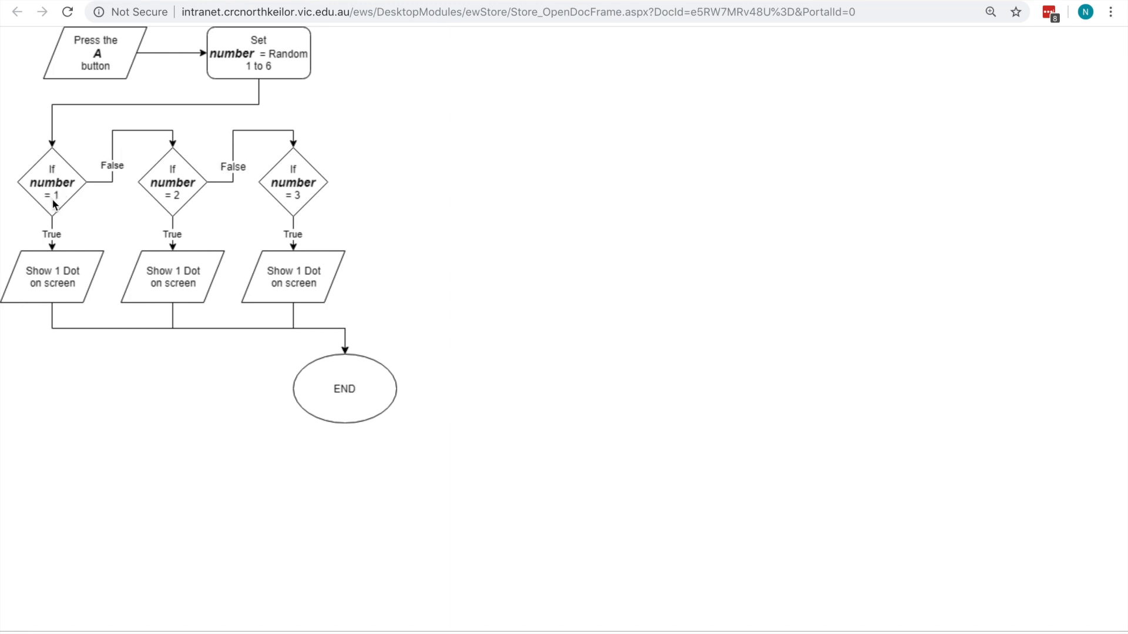
mouse_move(126, 196)
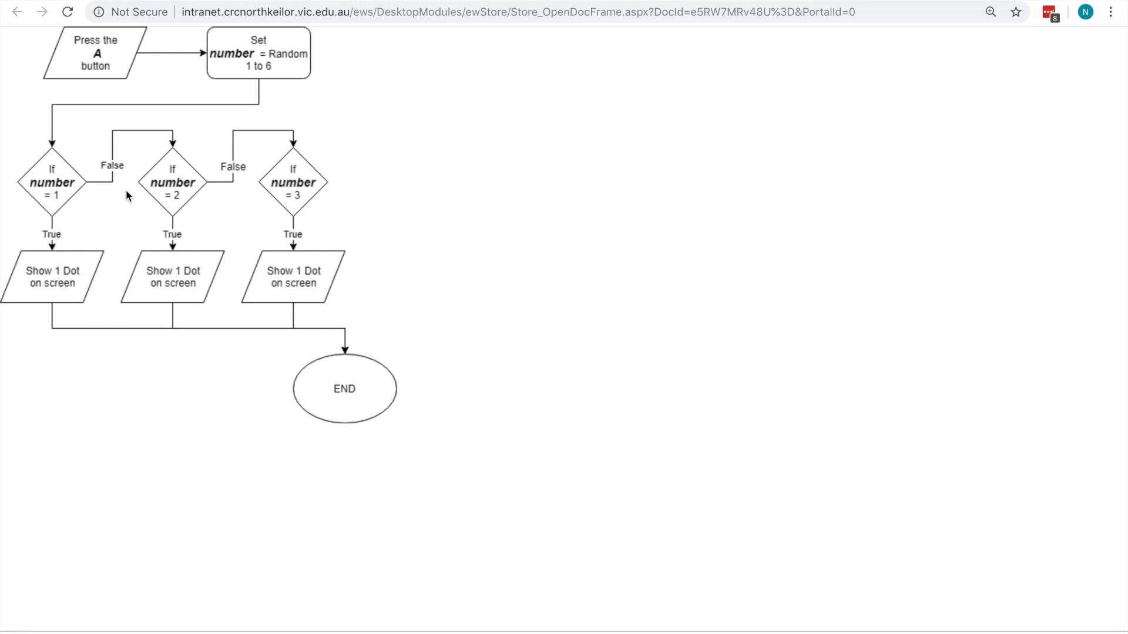
mouse_move(180, 190)
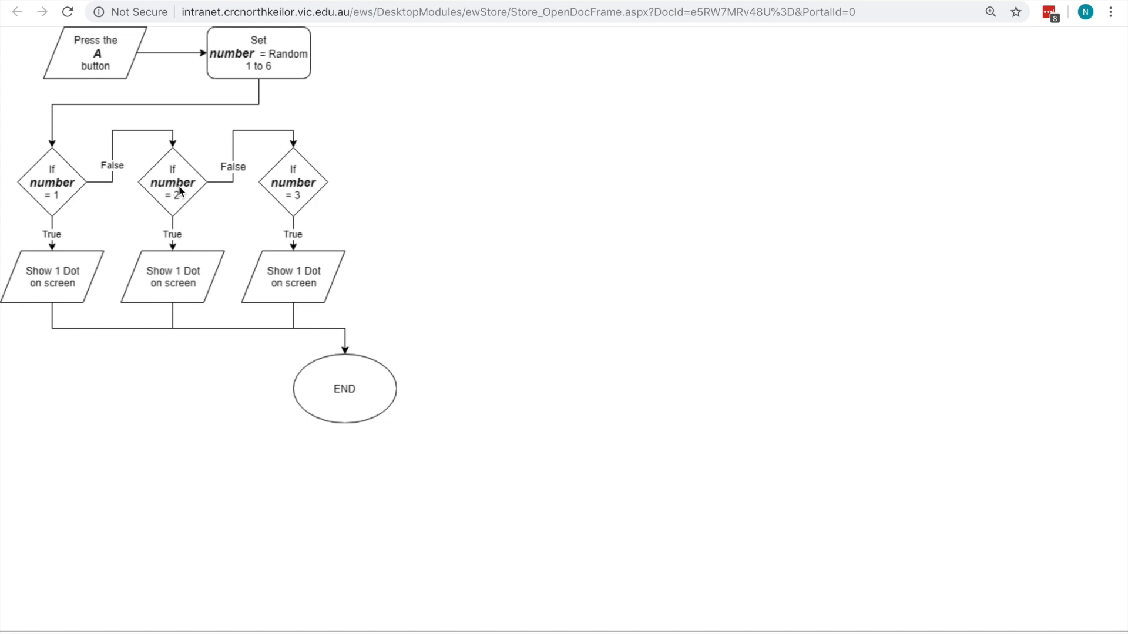
mouse_move(182, 205)
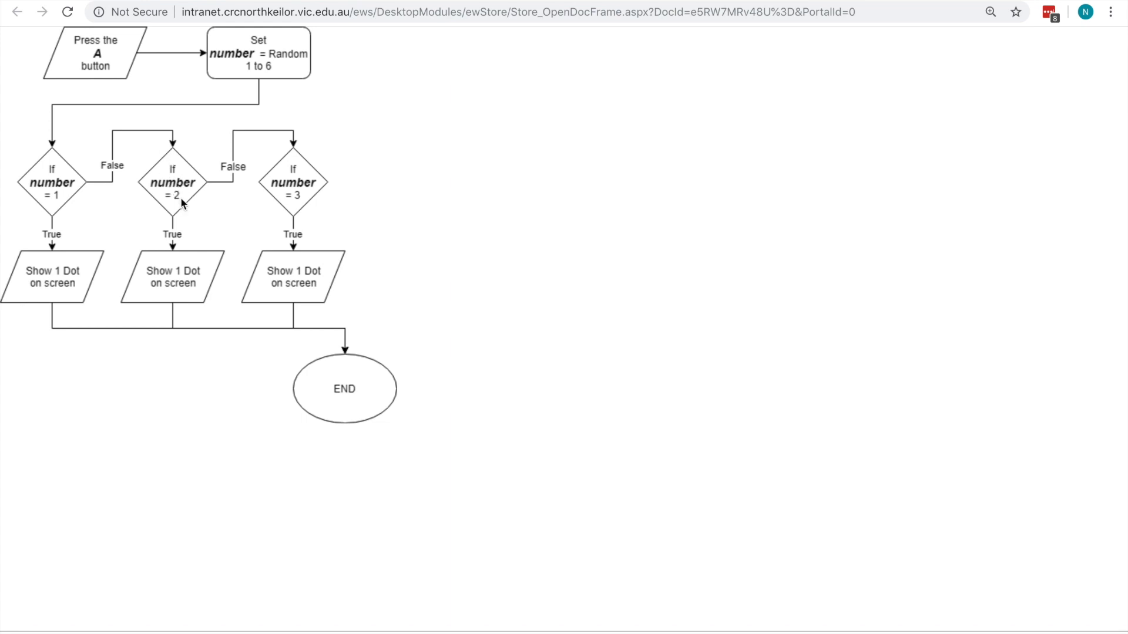
mouse_move(332, 177)
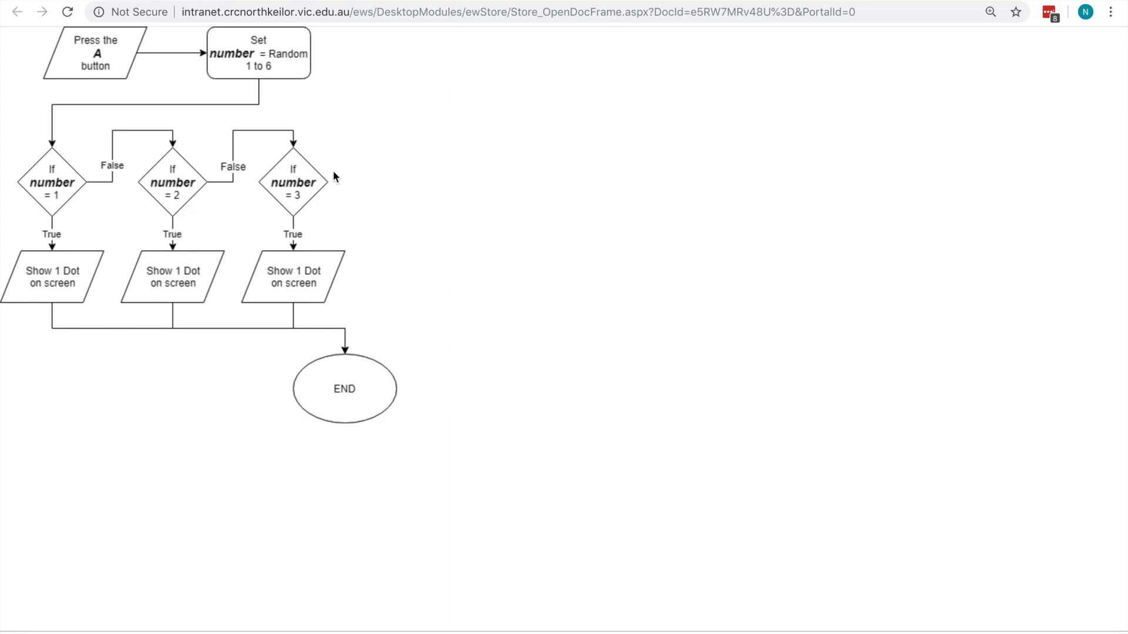
mouse_move(514, 258)
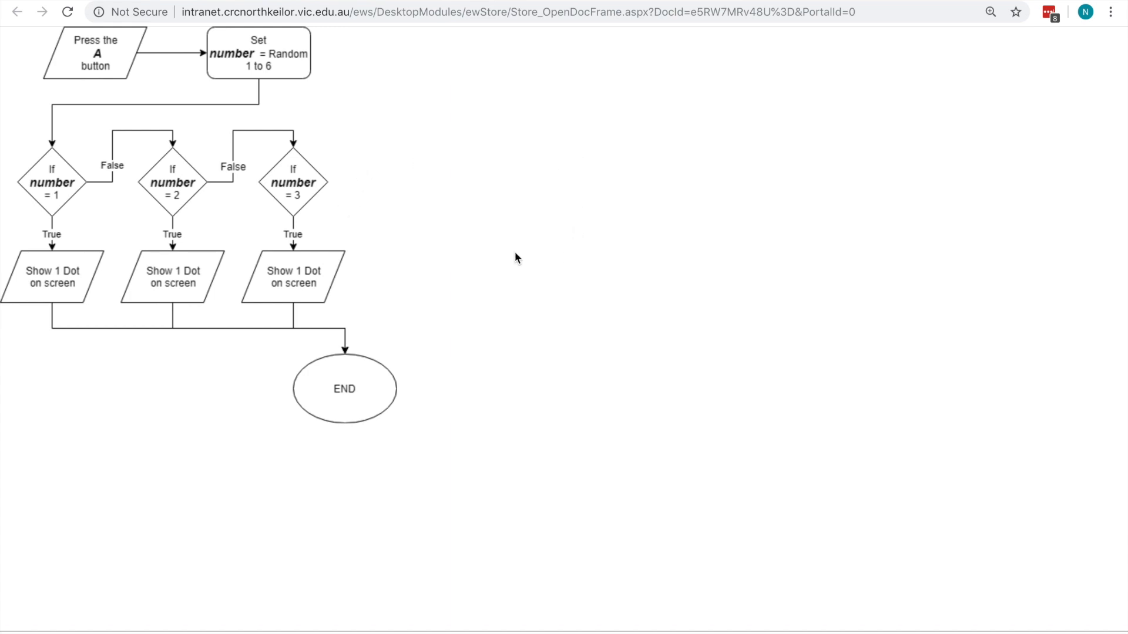
mouse_move(431, 143)
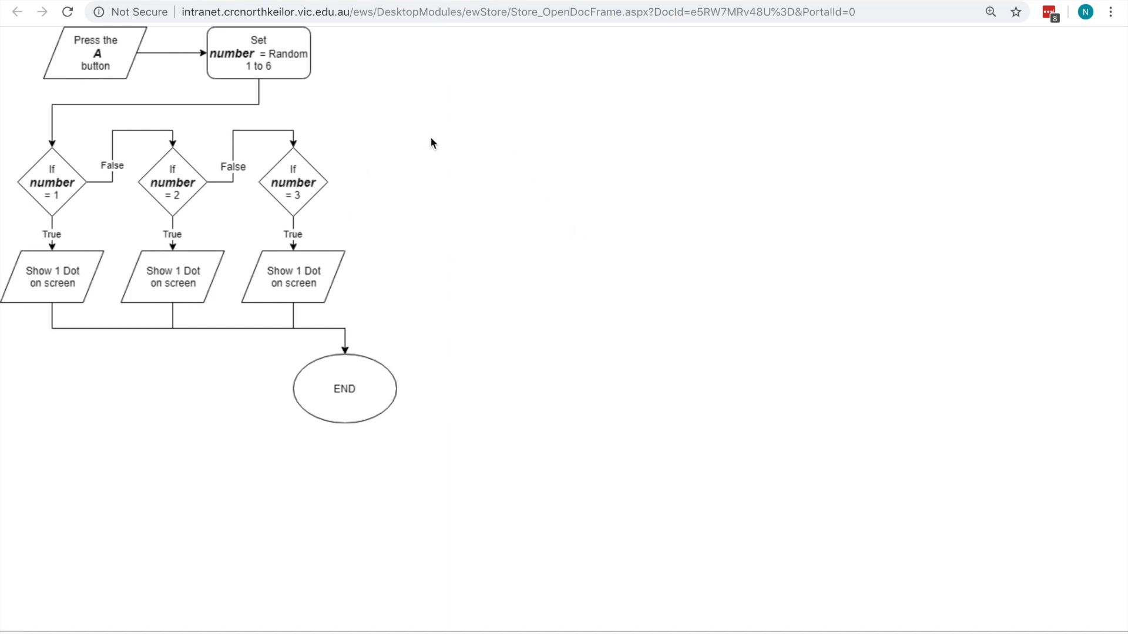
mouse_move(504, 182)
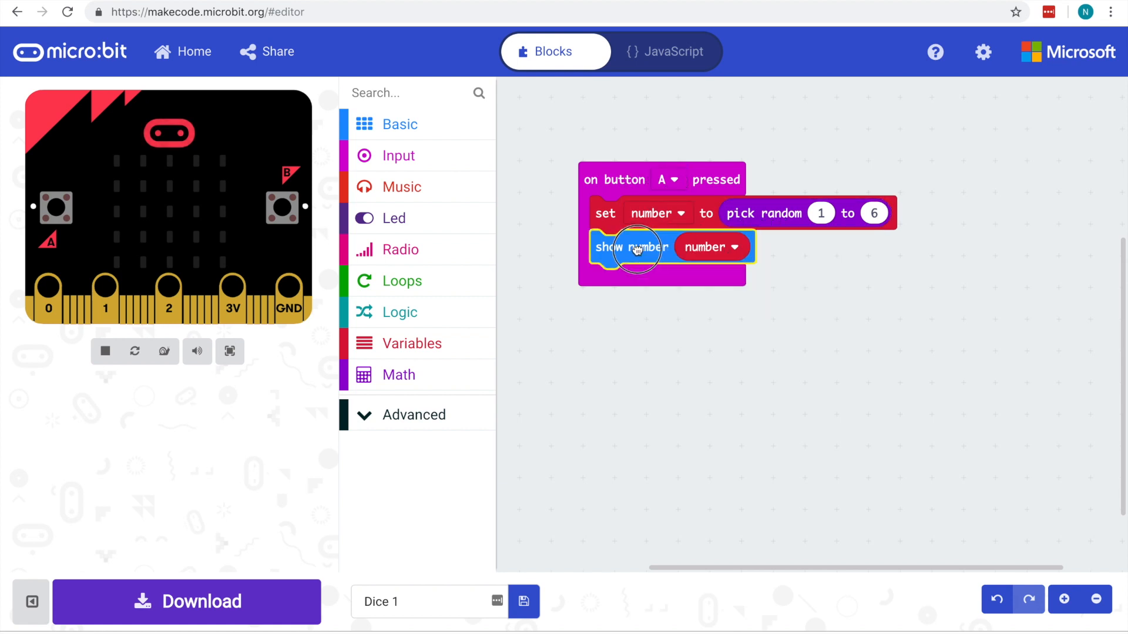
Delete the show number block by dragging it from the button A handler onto the toolbox.
left_click_drag(633, 247, 924, 284)
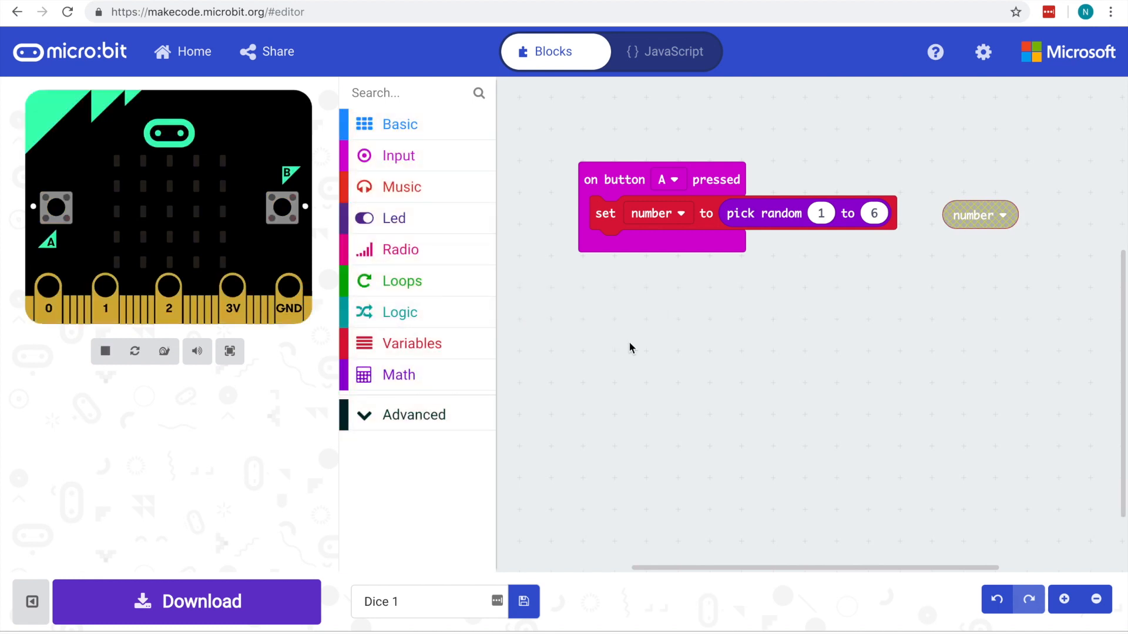
mouse_move(568, 343)
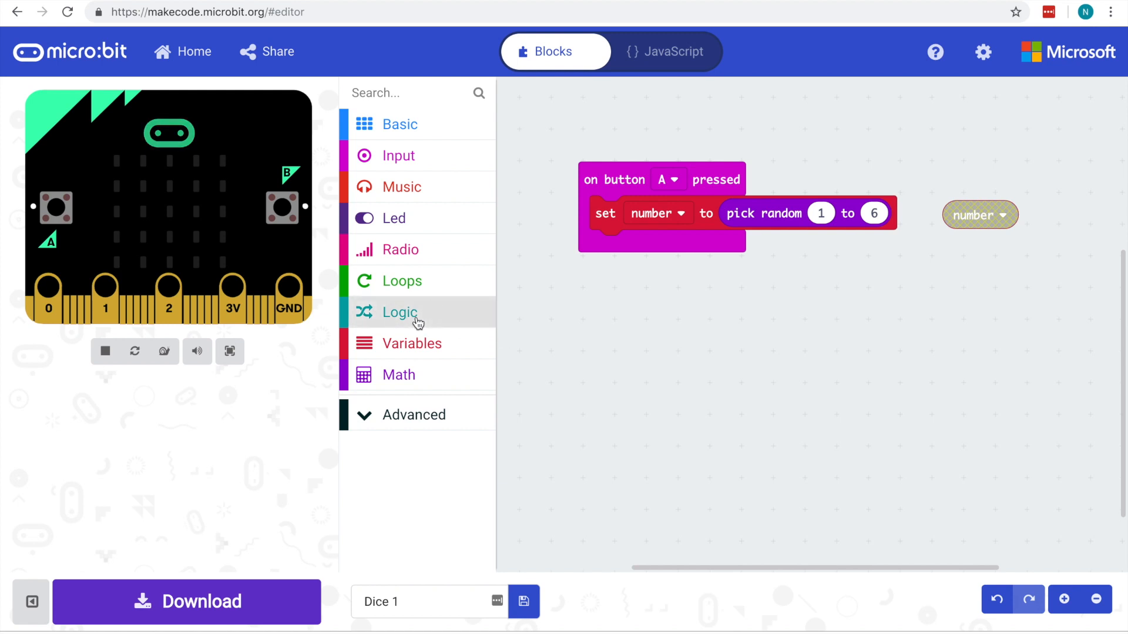
Place a Logic 'if true then' block under 'set number' and move the loose number variable beside it.
left_click(399, 312)
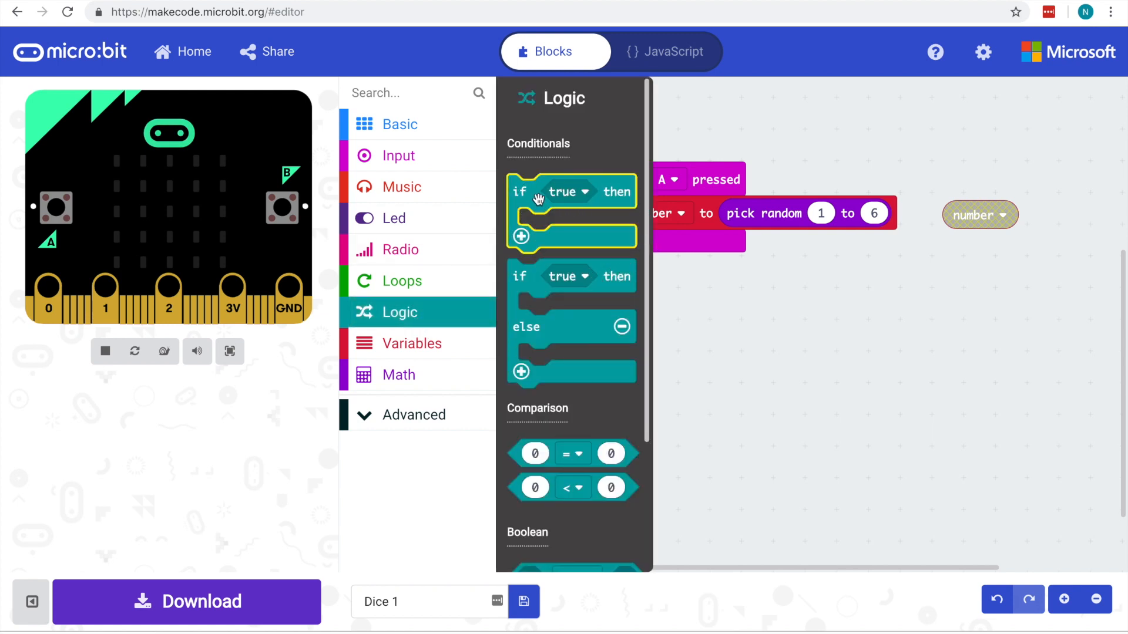
left_click_drag(572, 191, 647, 247)
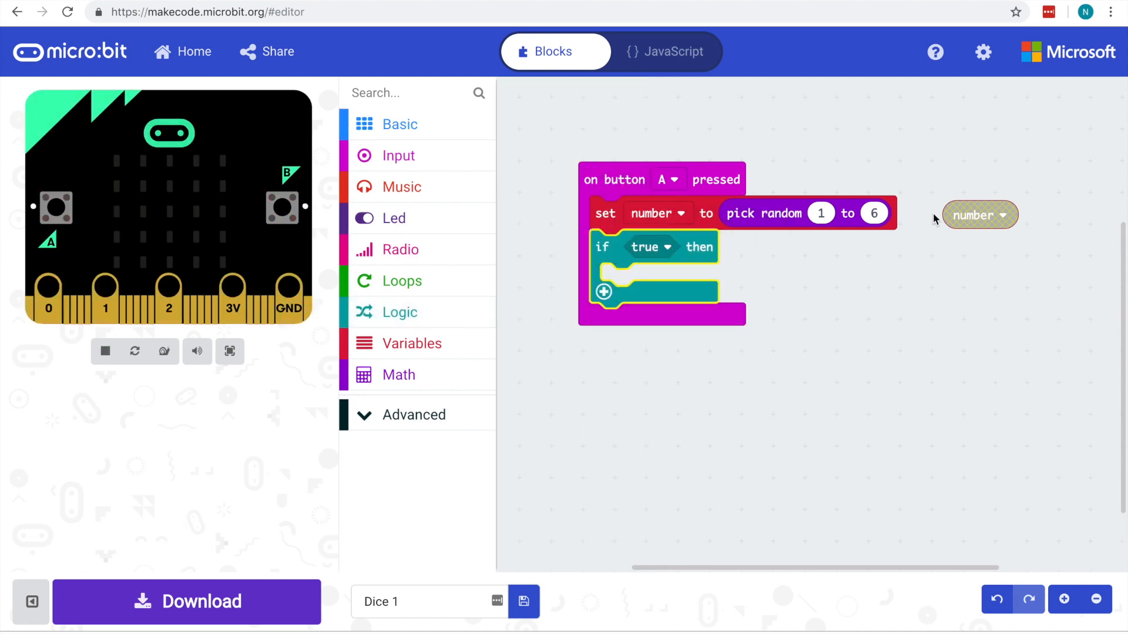
left_click_drag(980, 214, 825, 261)
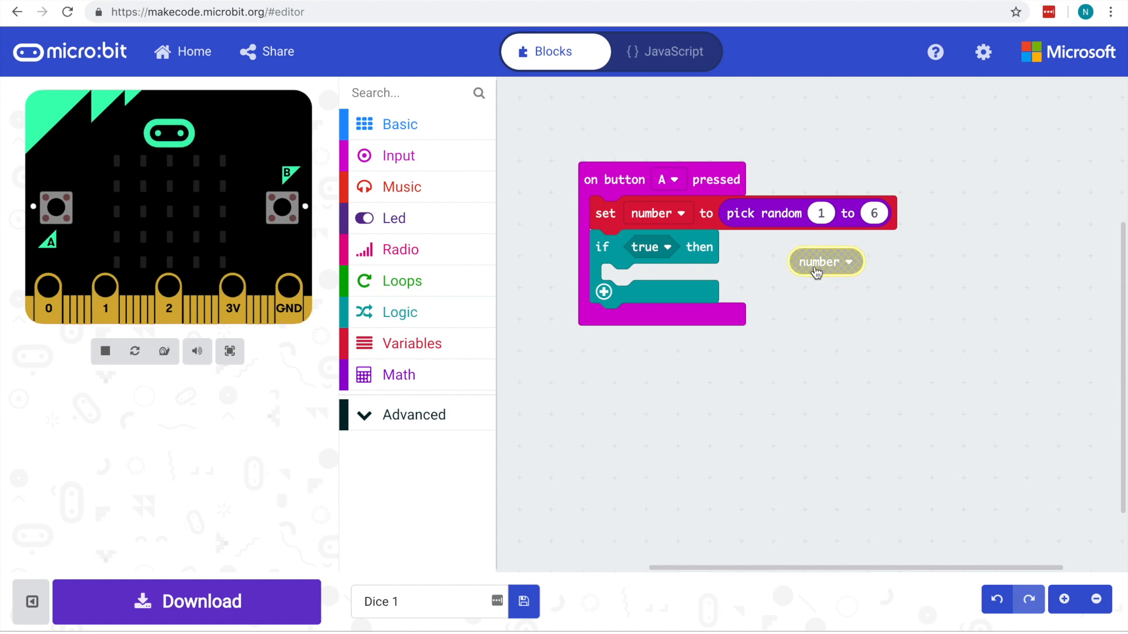
mouse_move(926, 263)
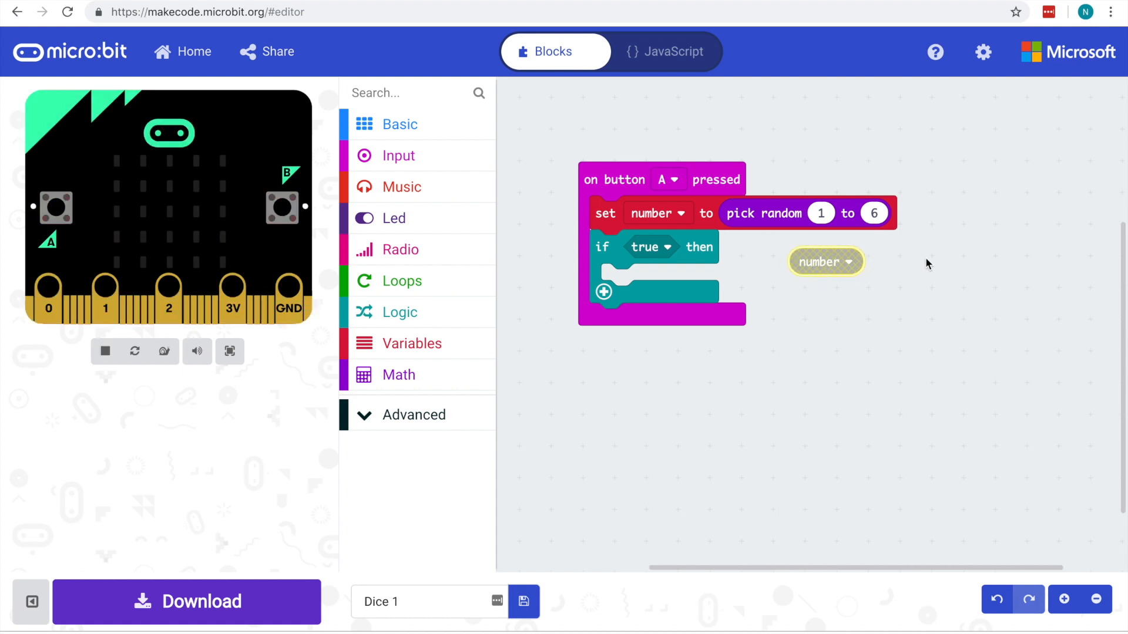
mouse_move(443, 284)
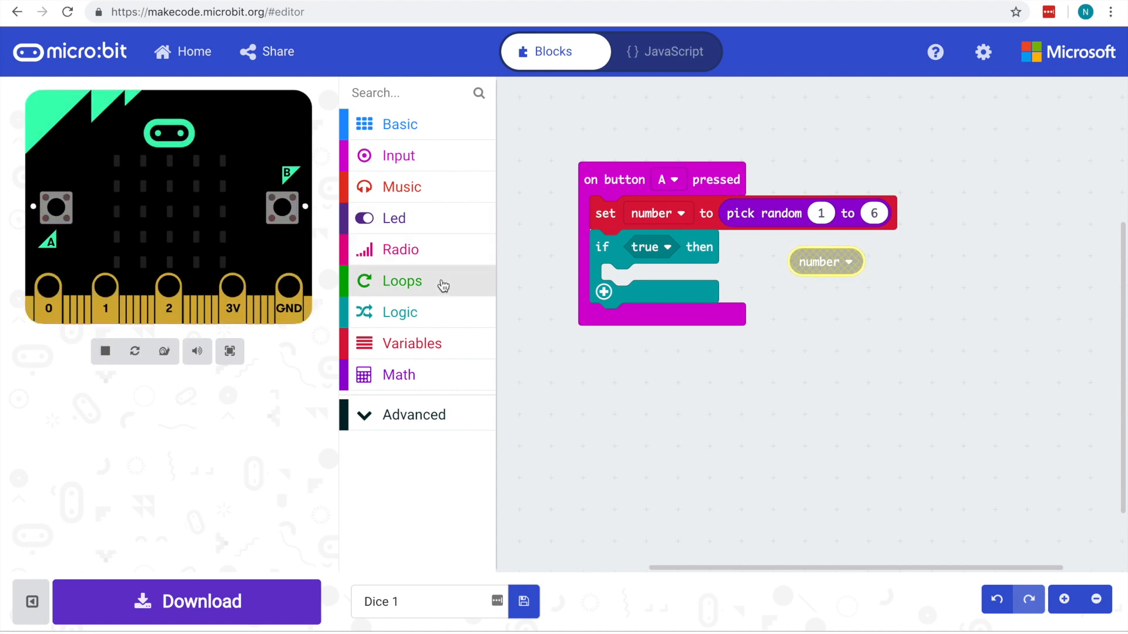
Build a 'number = 1' comparison with the number variable and plug it in as the if condition.
left_click(399, 374)
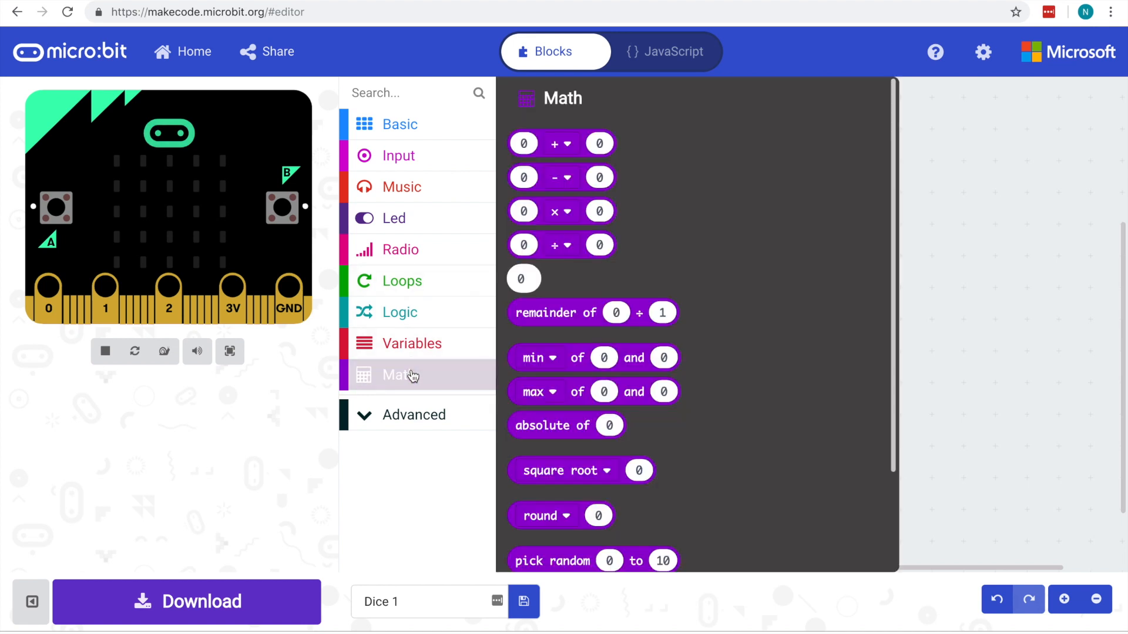
left_click(400, 311)
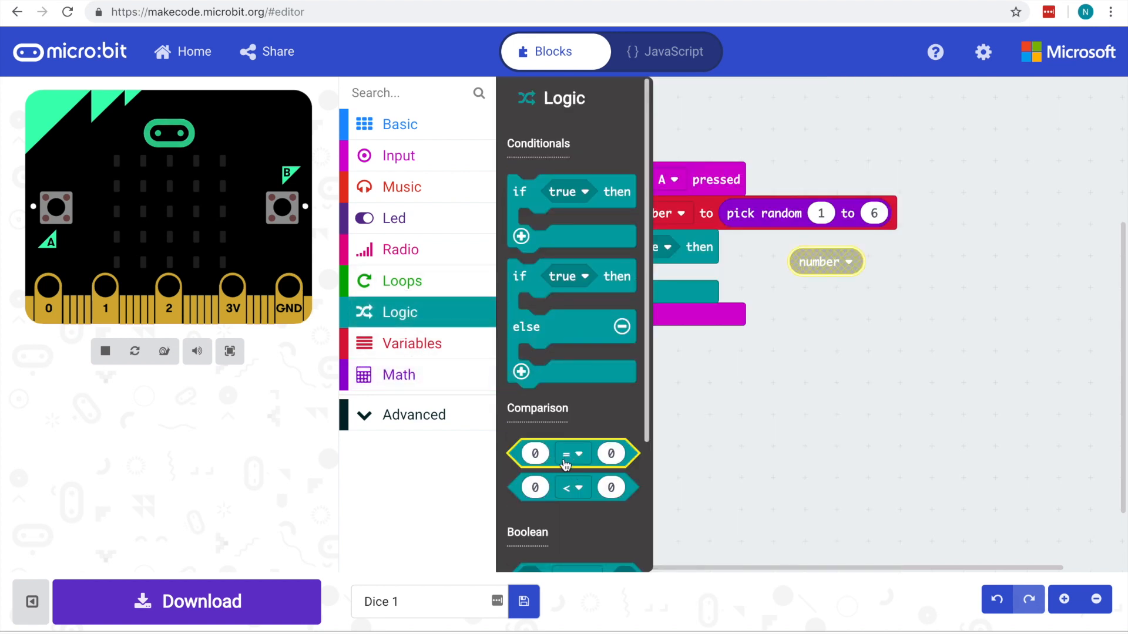
left_click(398, 375)
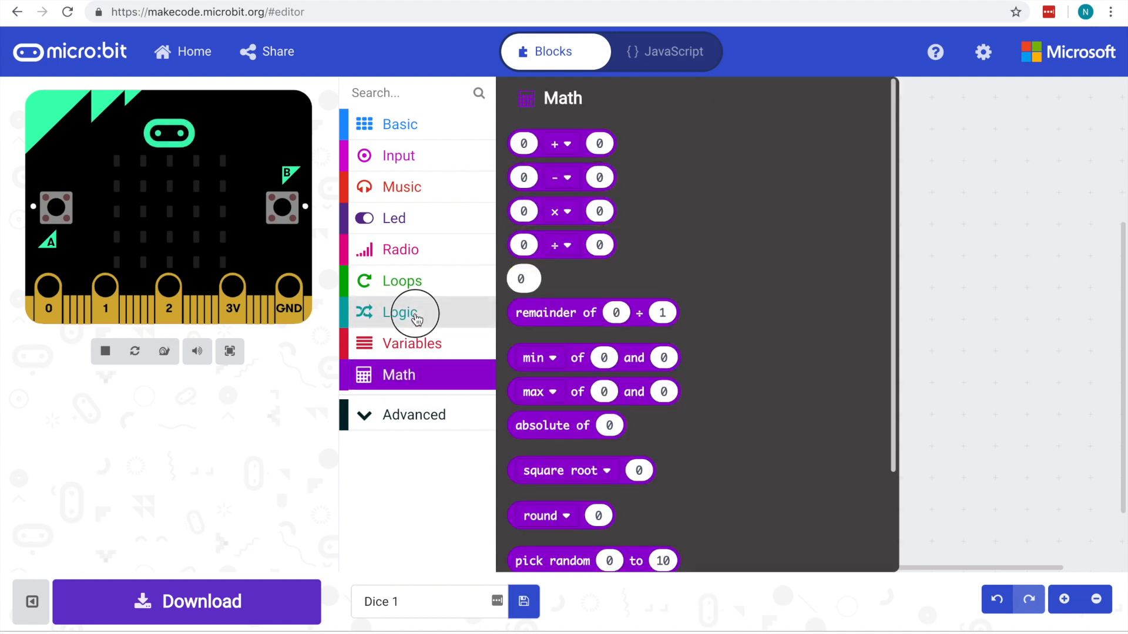
left_click(401, 311)
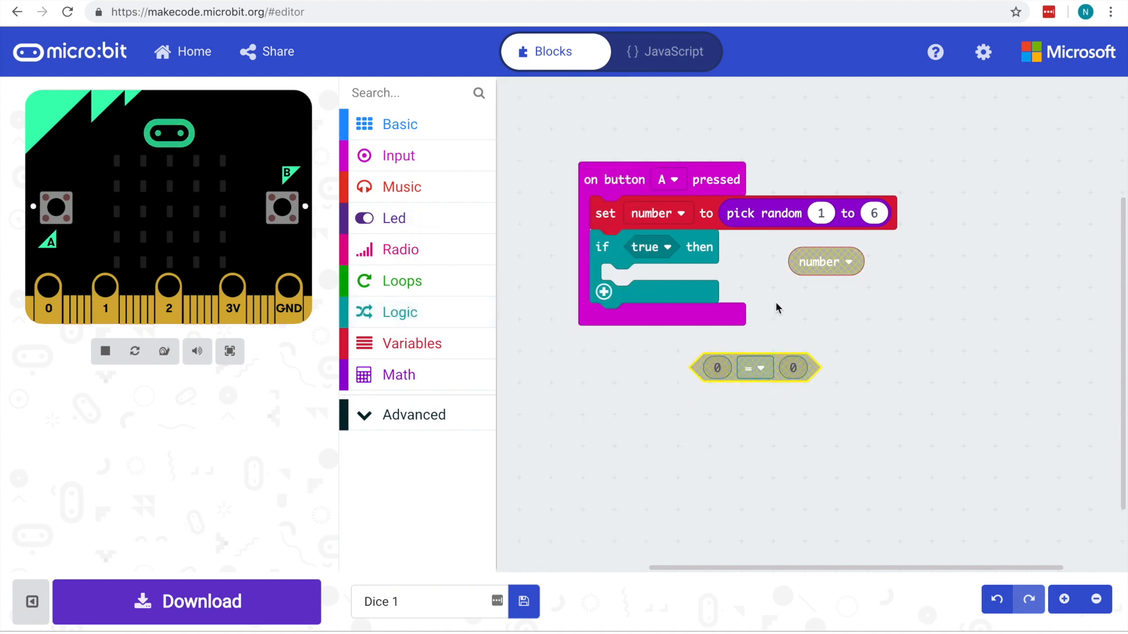
left_click_drag(826, 261, 715, 368)
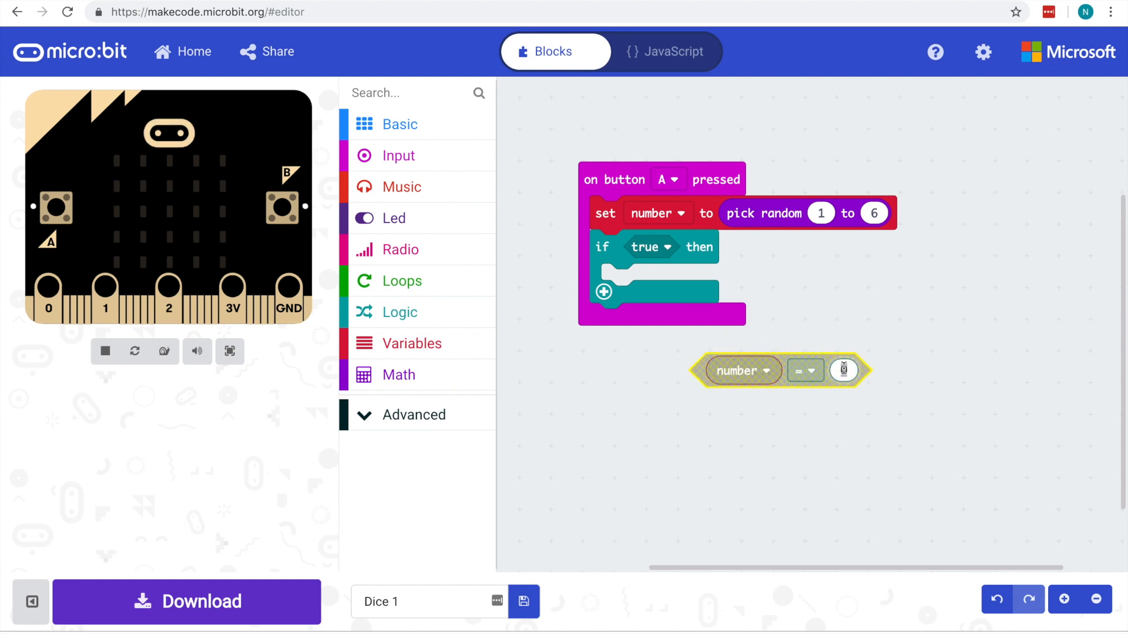
left_click_drag(780, 370, 660, 255)
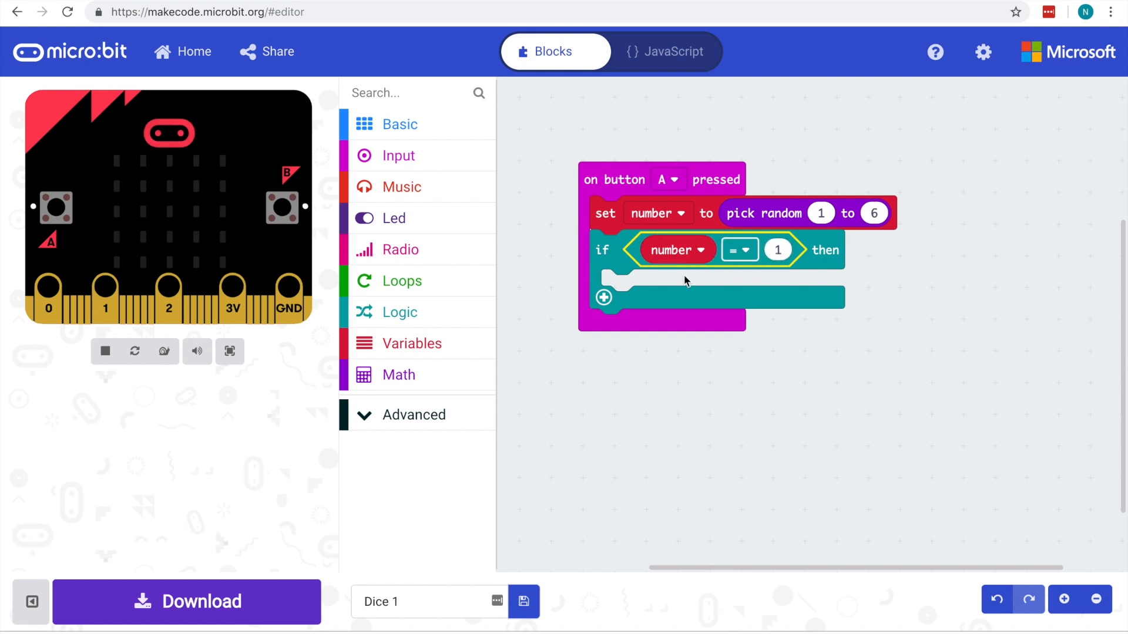
mouse_move(705, 288)
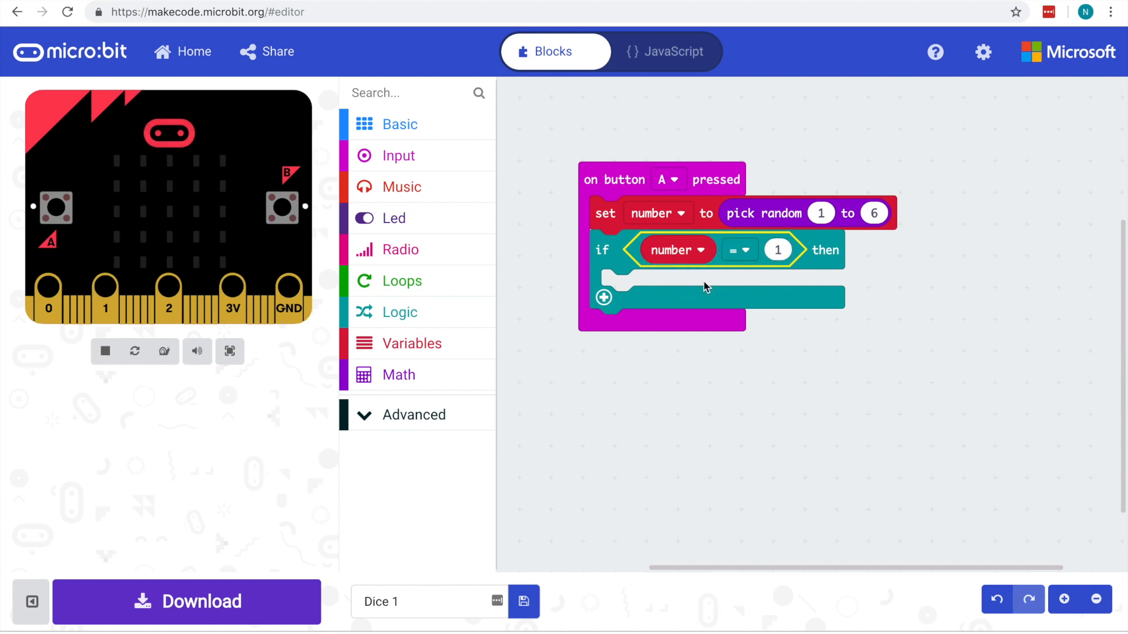
mouse_move(526, 168)
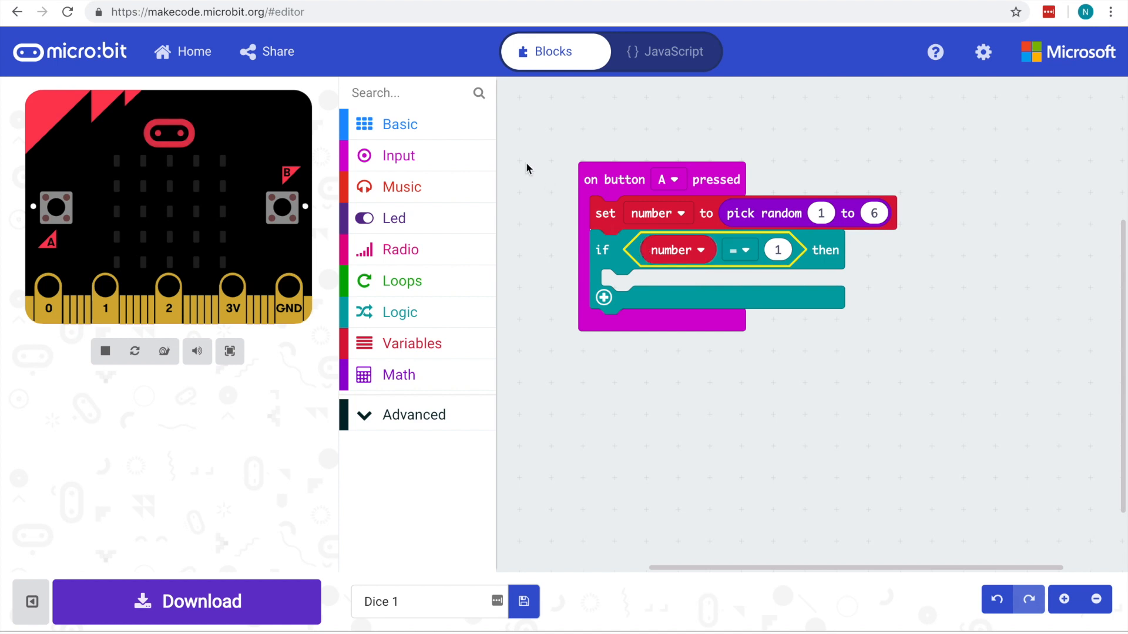
Add a show leds block inside the if branch with only the centre LED lit.
left_click(400, 123)
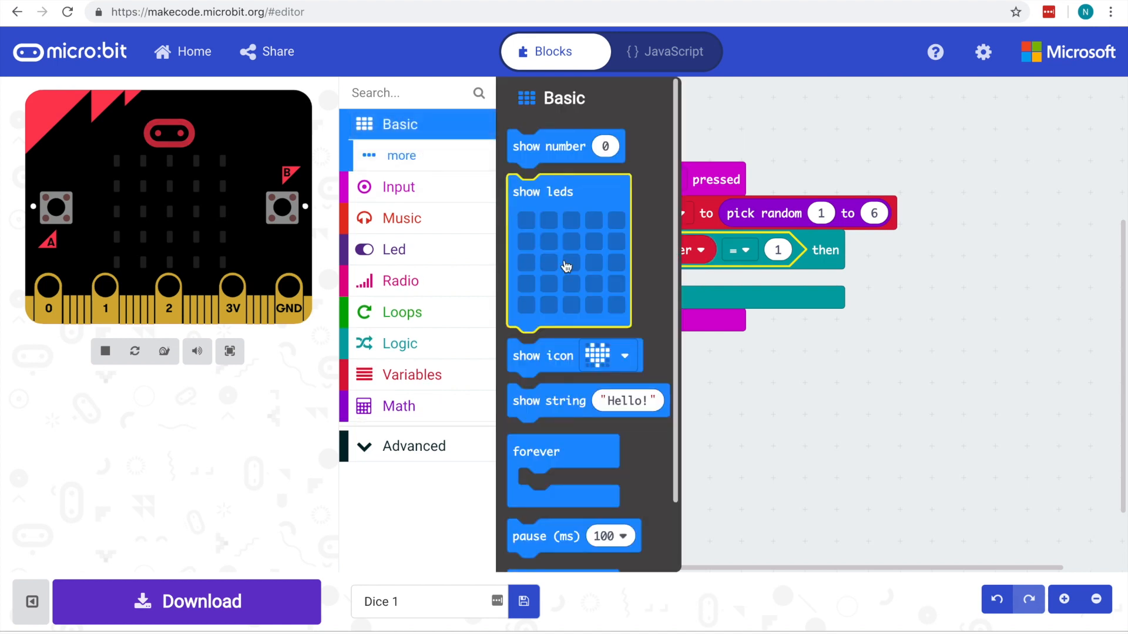
mouse_move(593, 225)
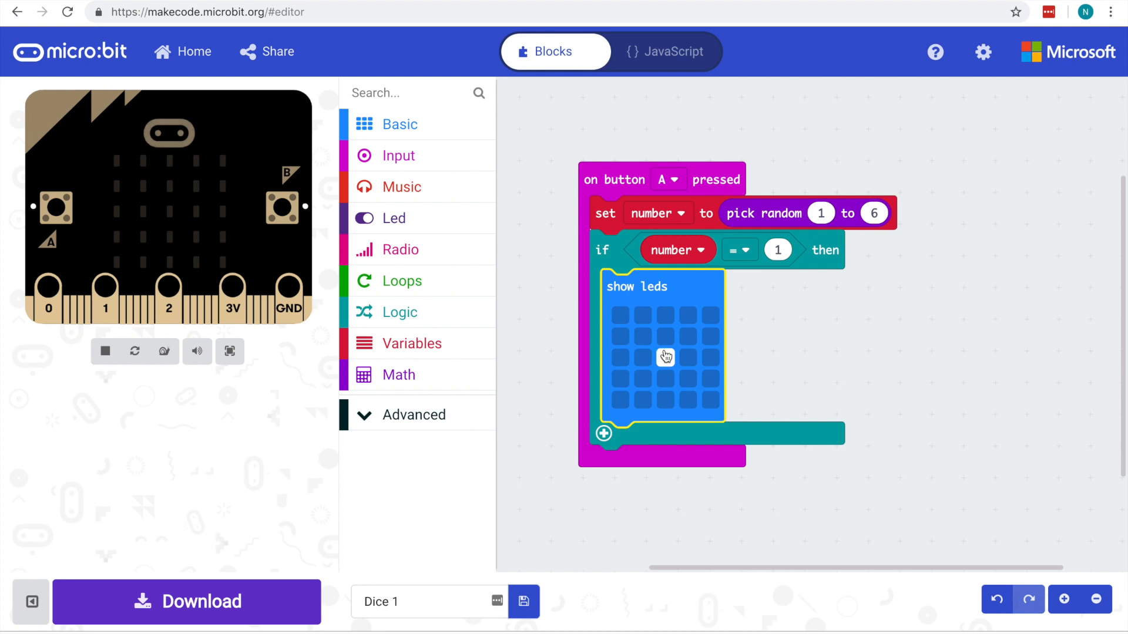
left_click(664, 357)
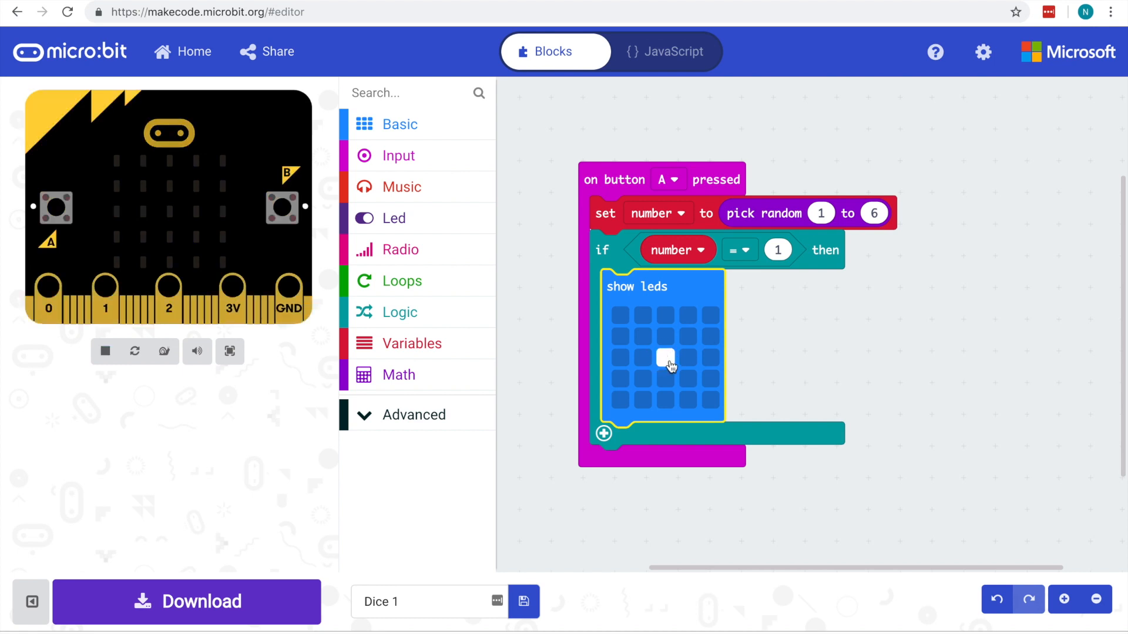
mouse_move(645, 322)
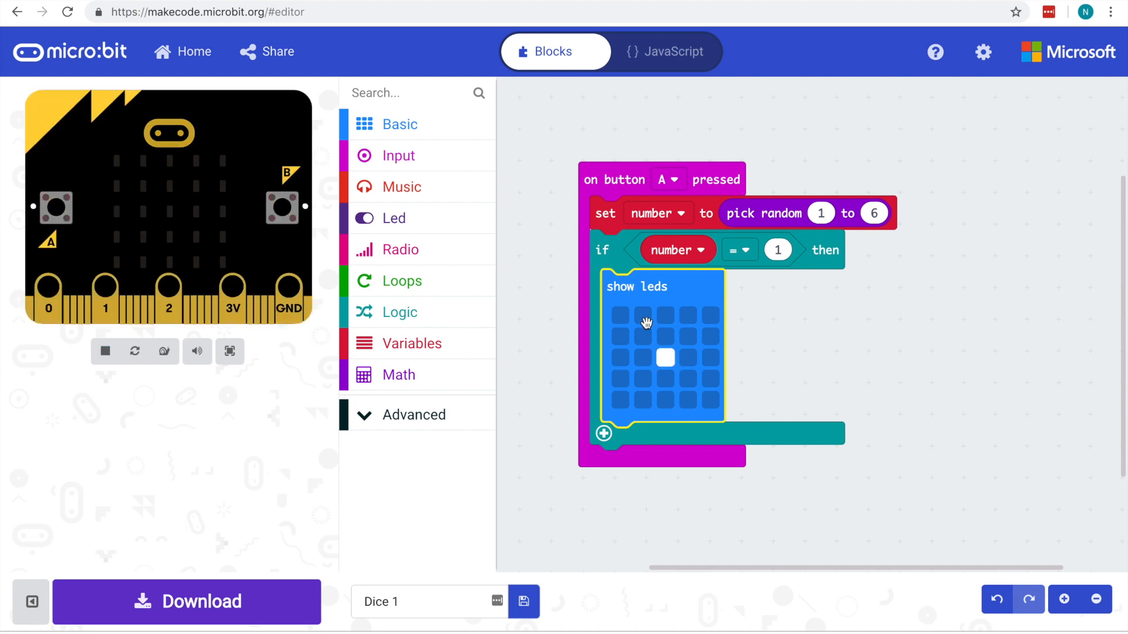
mouse_move(707, 333)
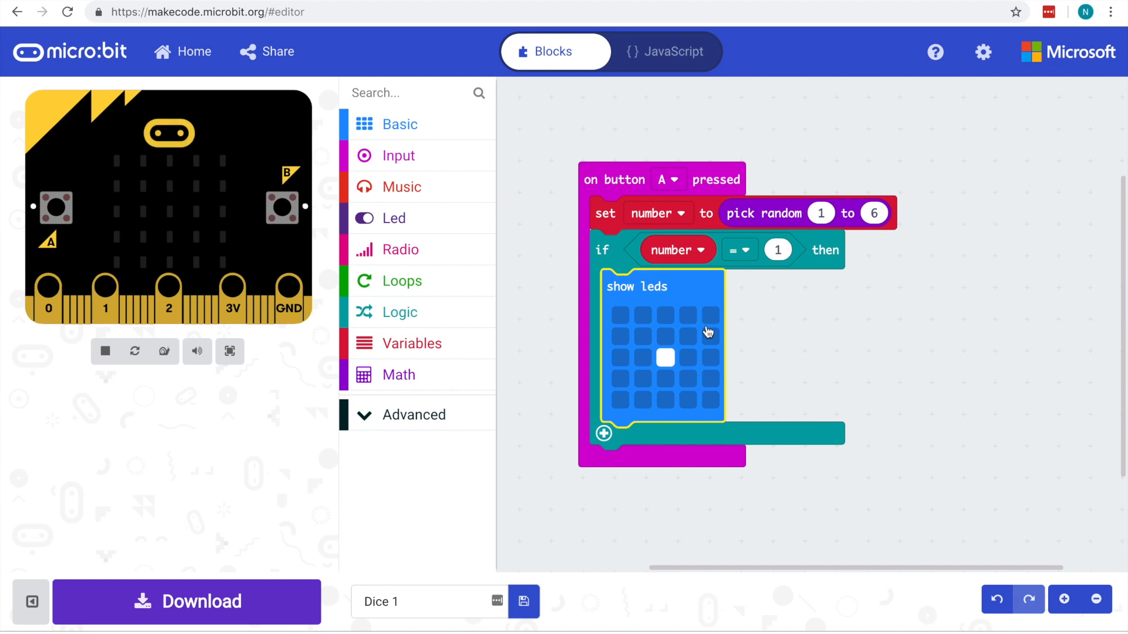
mouse_move(613, 277)
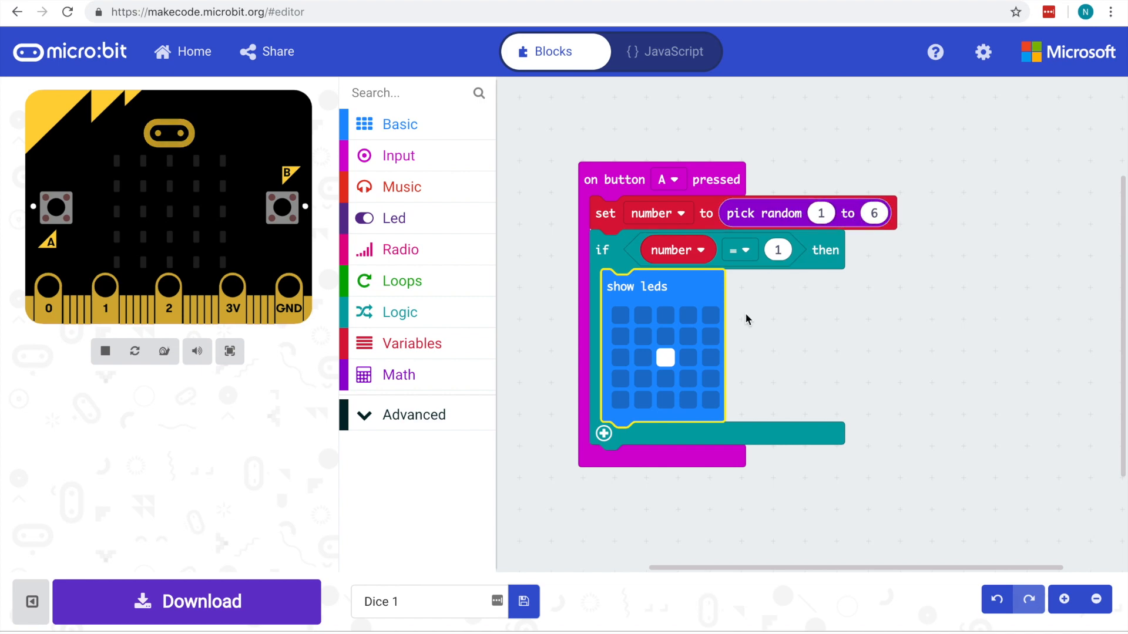
mouse_move(694, 322)
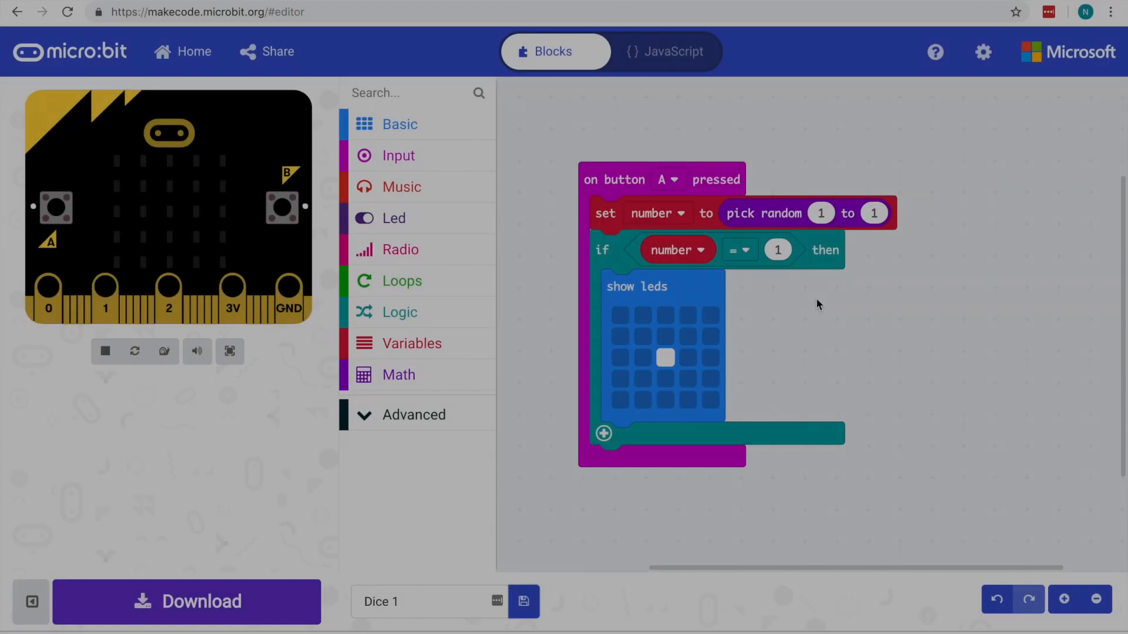
left_click_drag(762, 212, 848, 152)
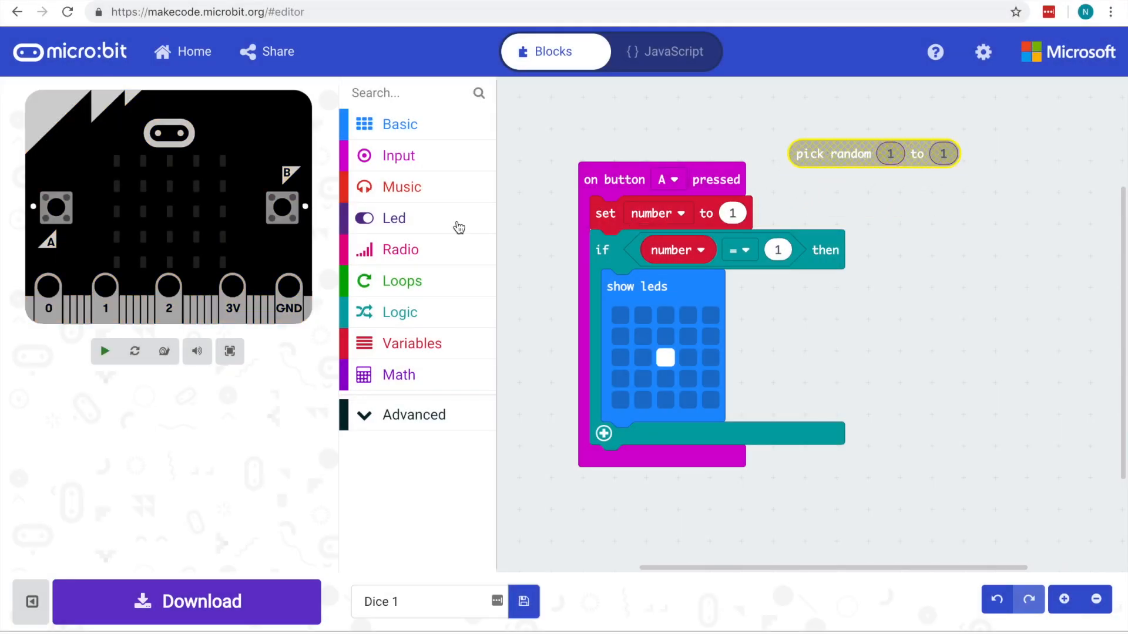
left_click(105, 352)
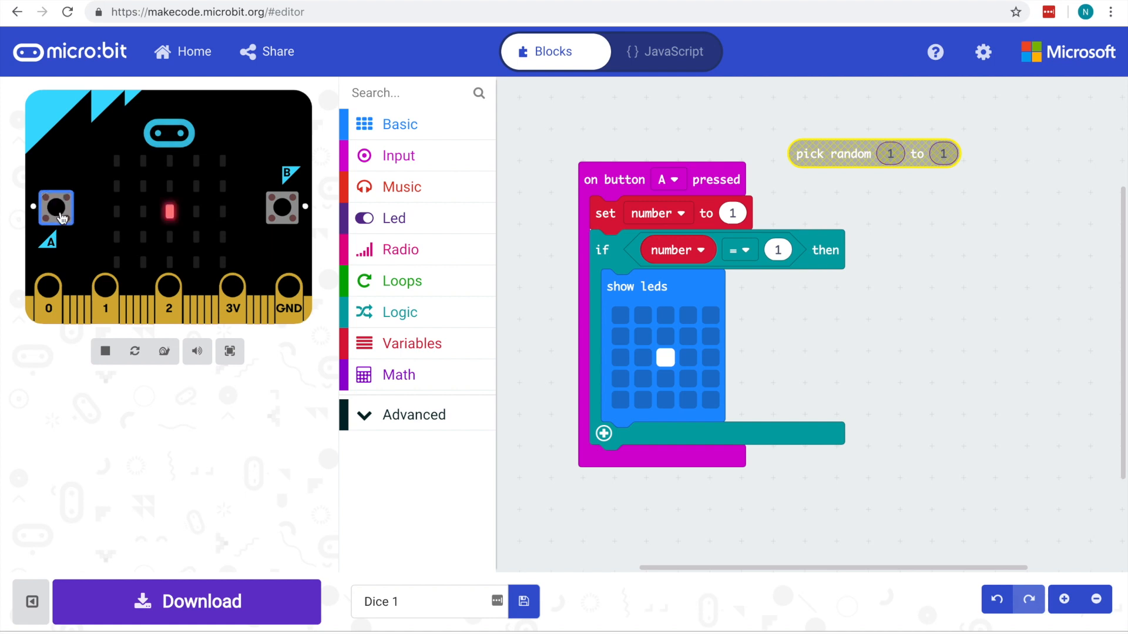
left_click(56, 209)
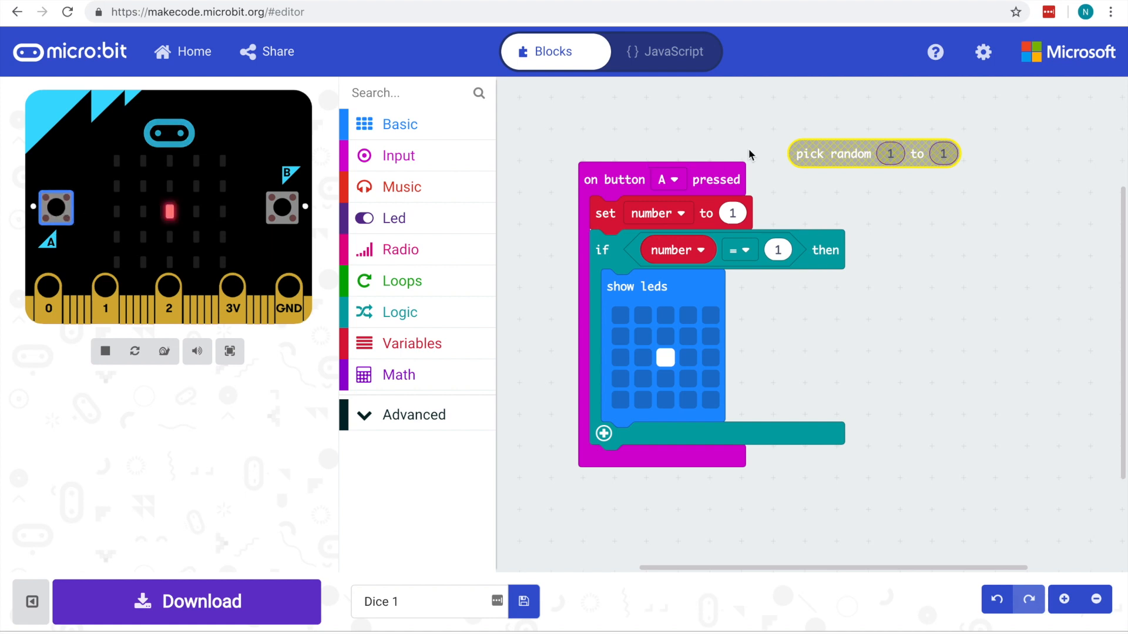
left_click_drag(874, 153, 805, 212)
type("6")
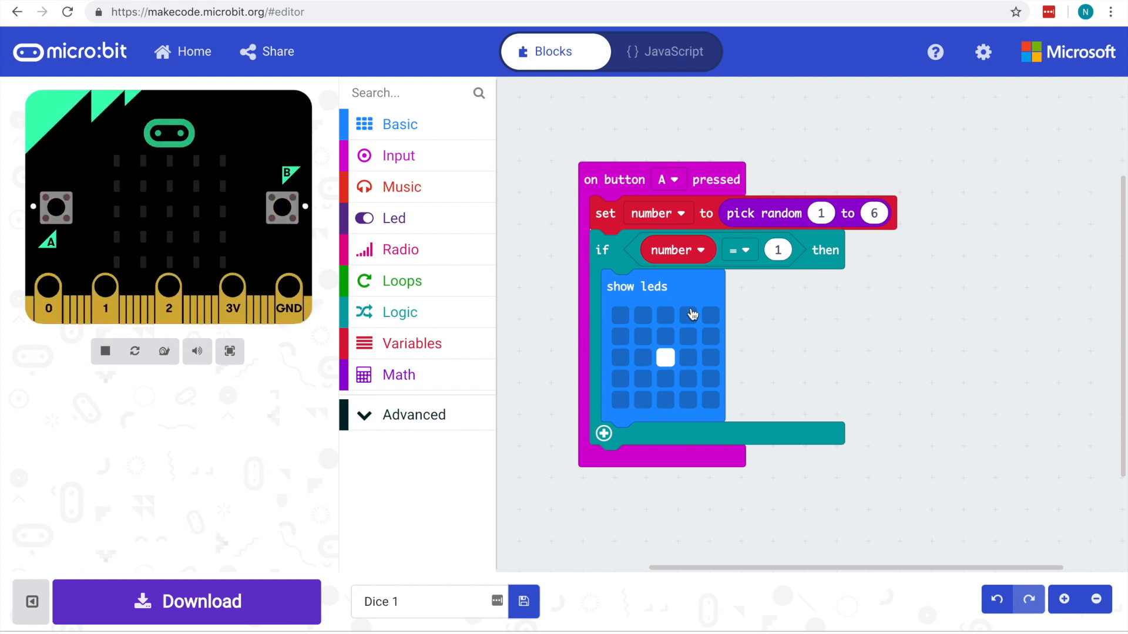
mouse_move(715, 409)
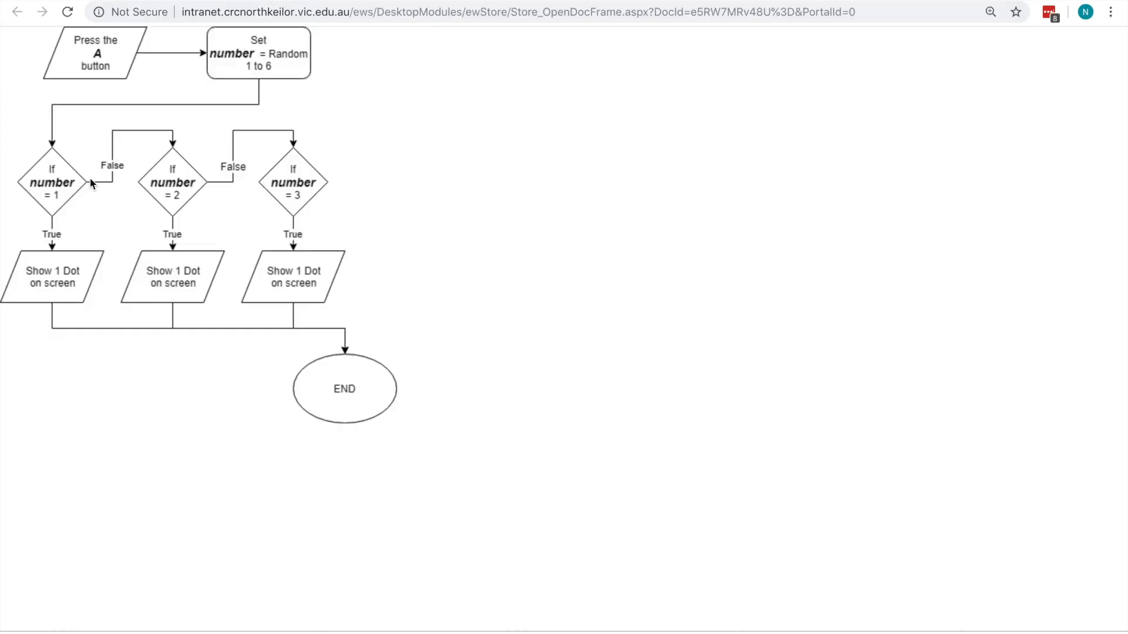
mouse_move(171, 143)
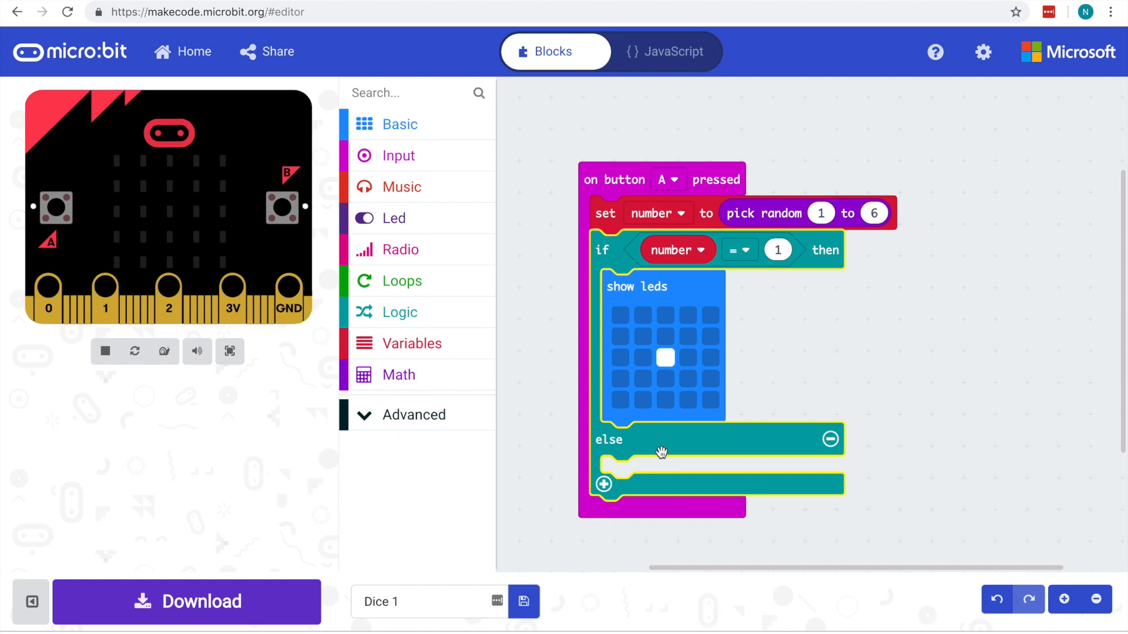
mouse_move(676, 474)
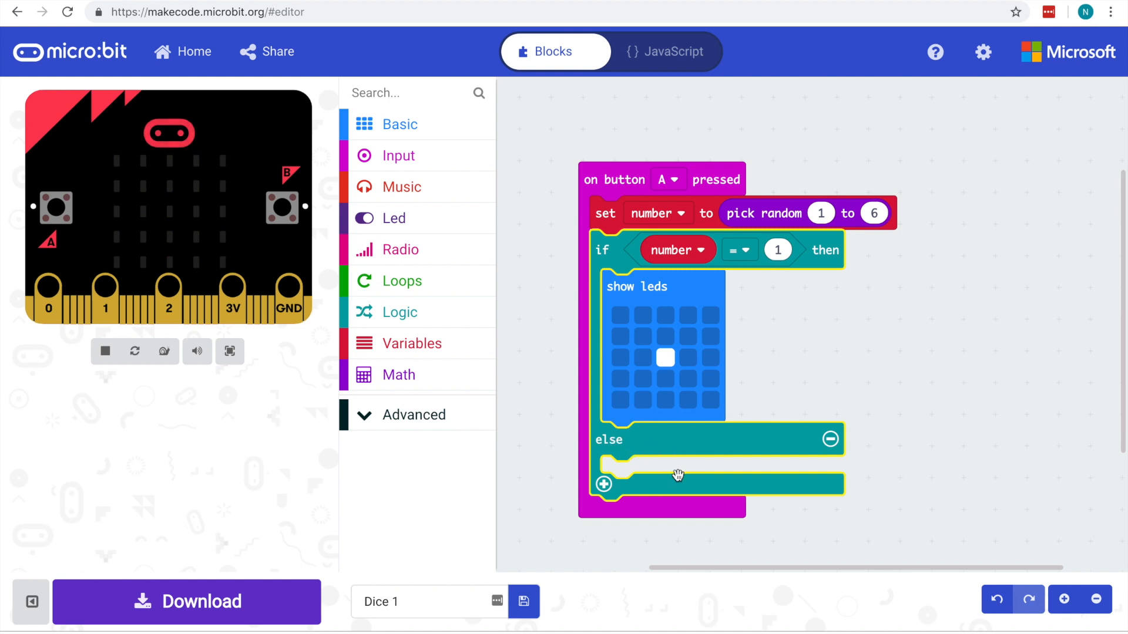
mouse_move(665, 451)
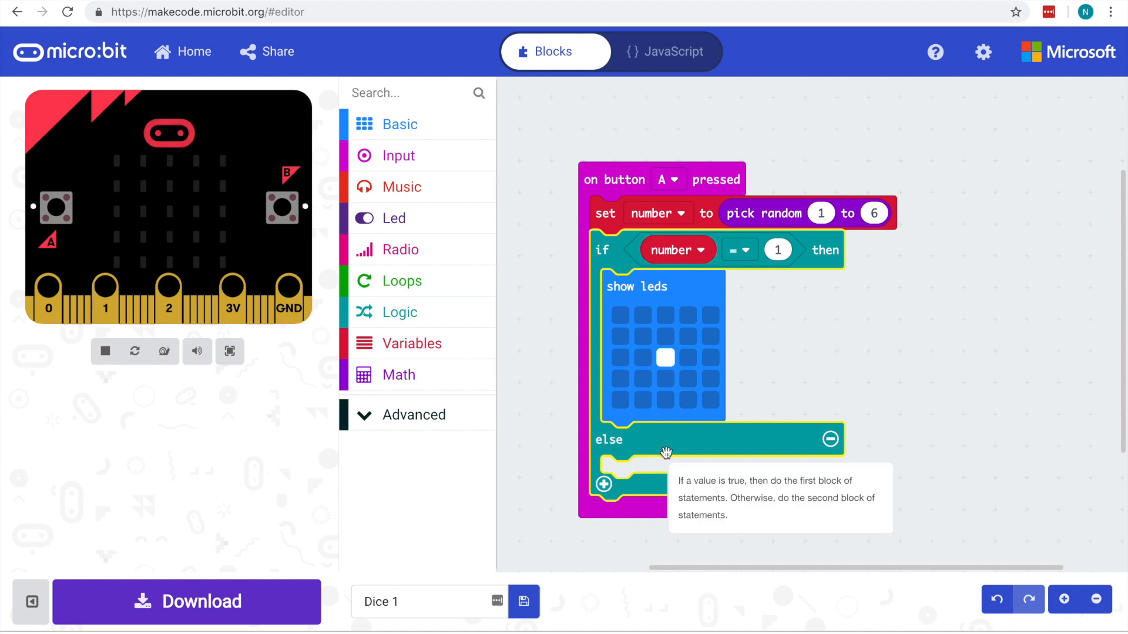
mouse_move(720, 434)
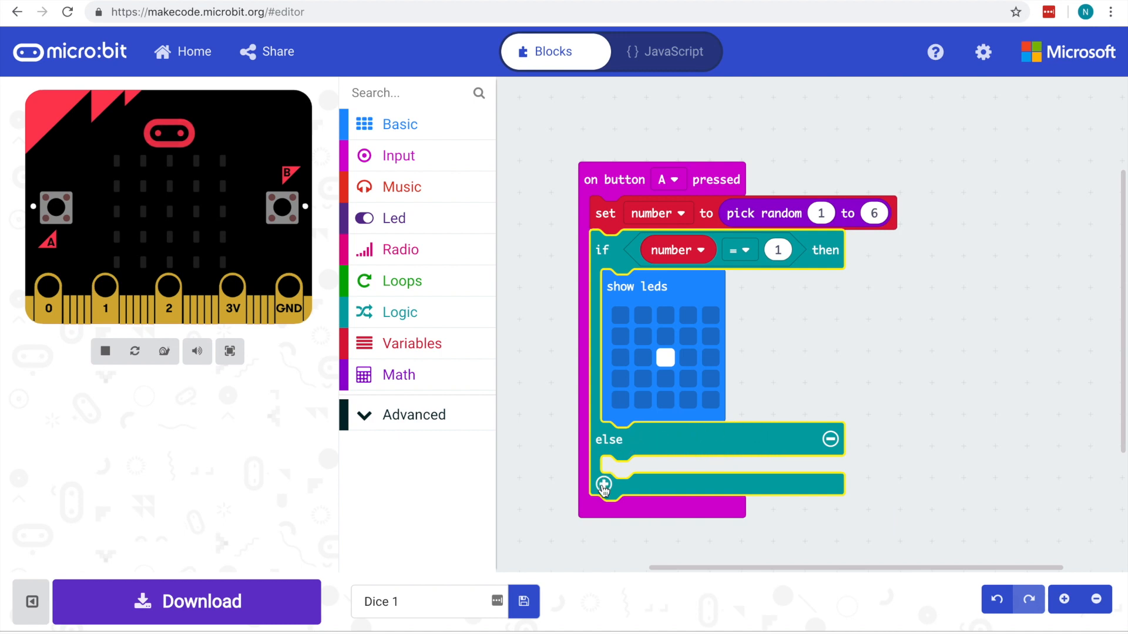
Add an else-if branch and duplicate the 'number = 1' condition to make it check number = 2.
left_click(603, 483)
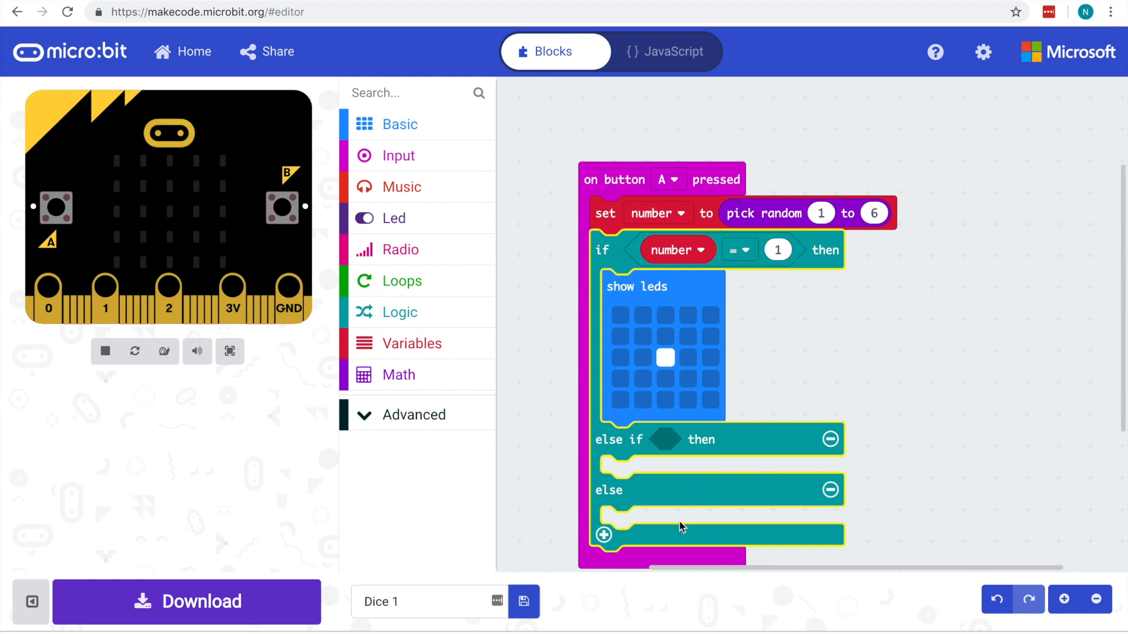
mouse_move(670, 439)
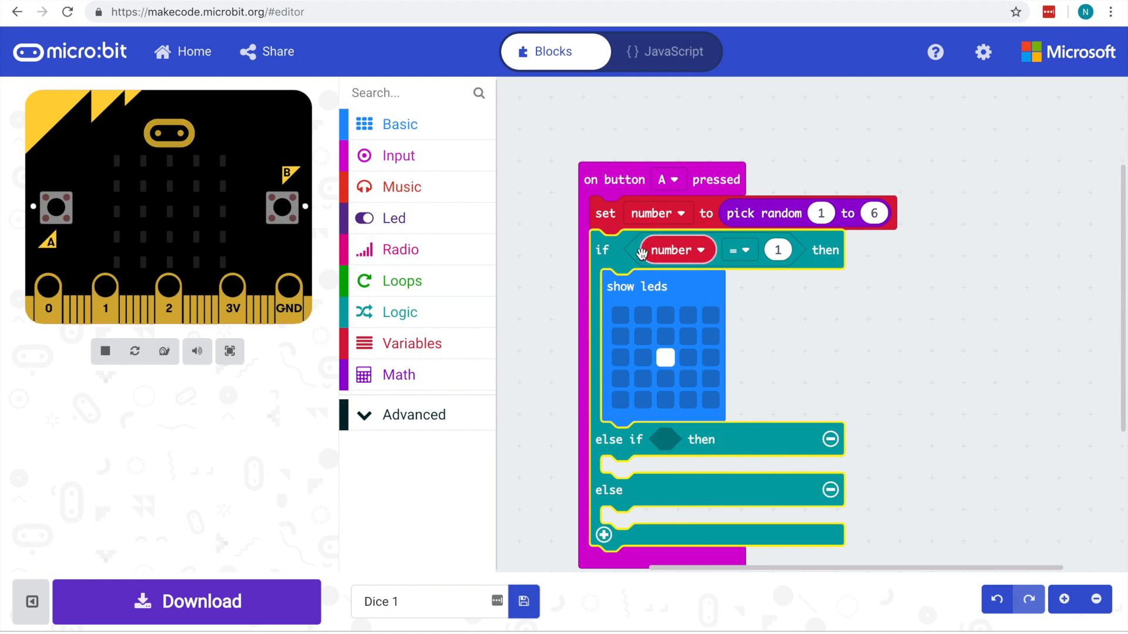
right_click(668, 250)
type("2")
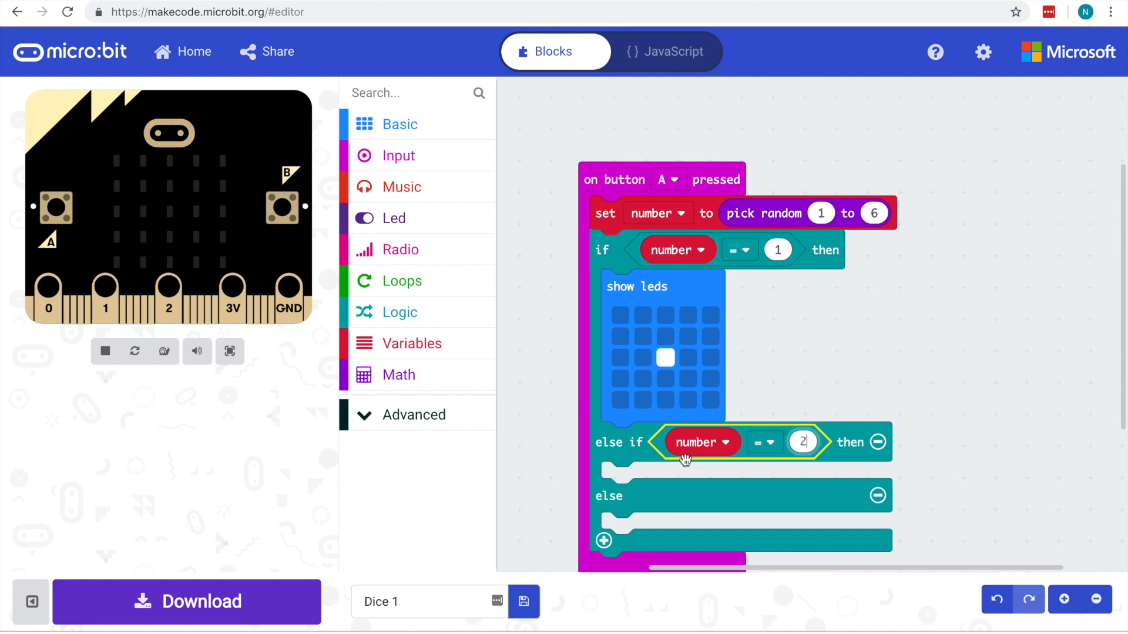
Duplicate the one-dot show leds block into the number = 2 branch and edit it into two diagonal dots.
right_click(635, 287)
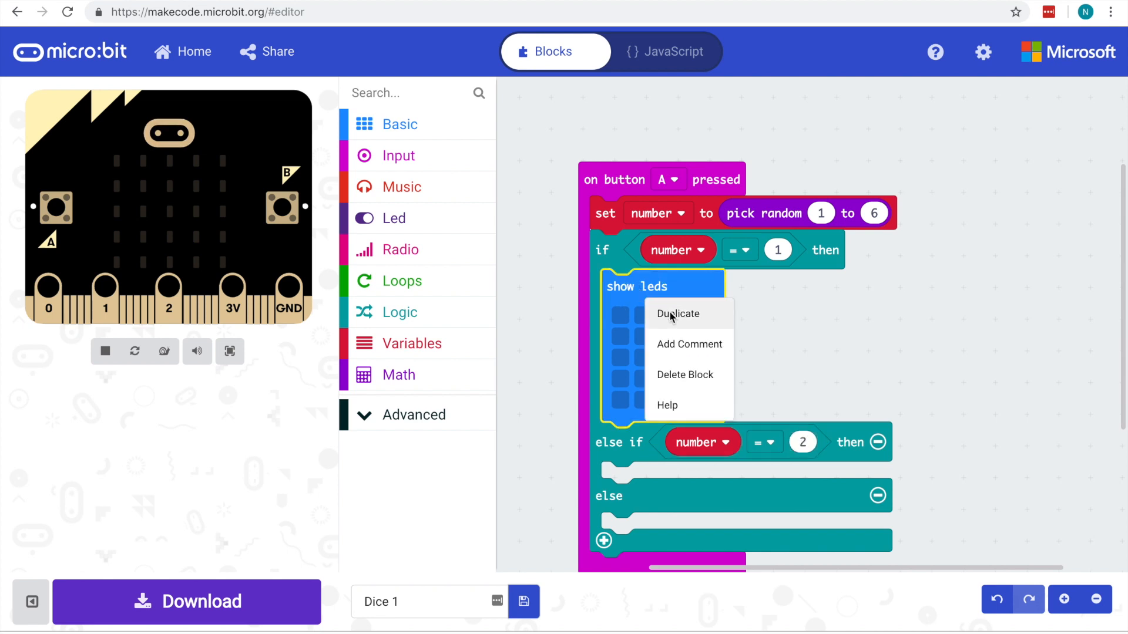
left_click(678, 314)
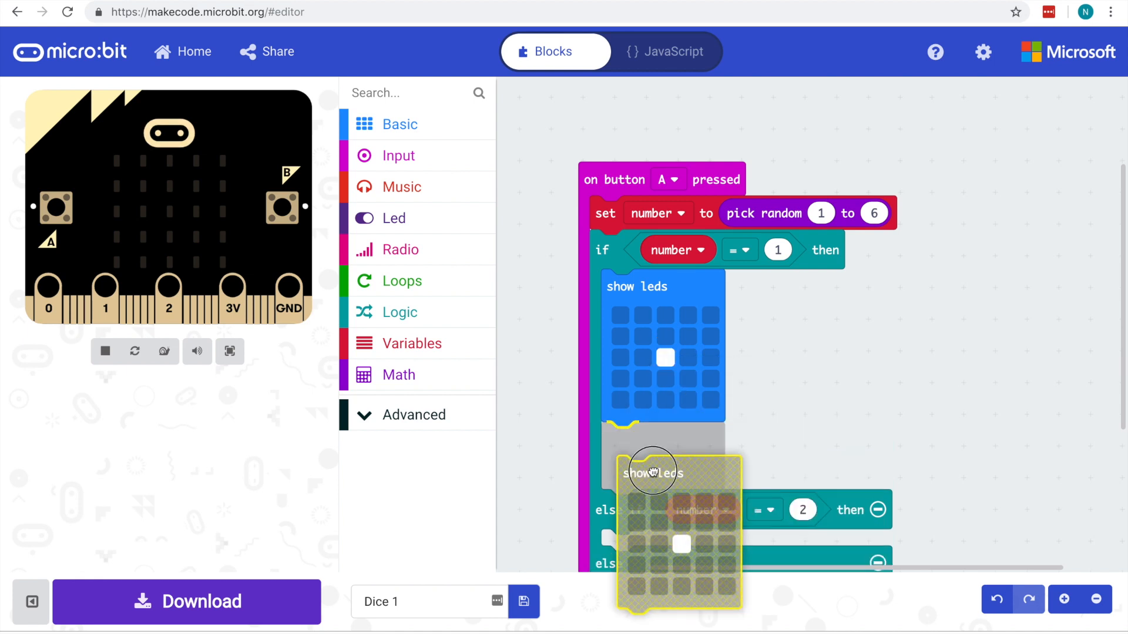
left_click_drag(653, 472, 637, 479)
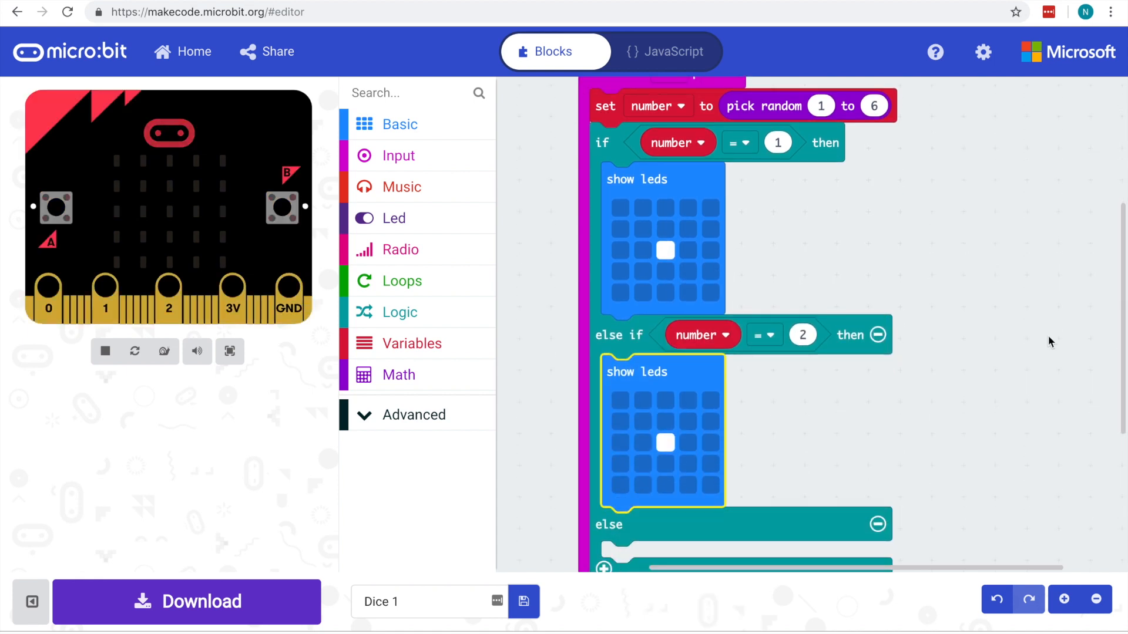
left_click(642, 421)
type("2")
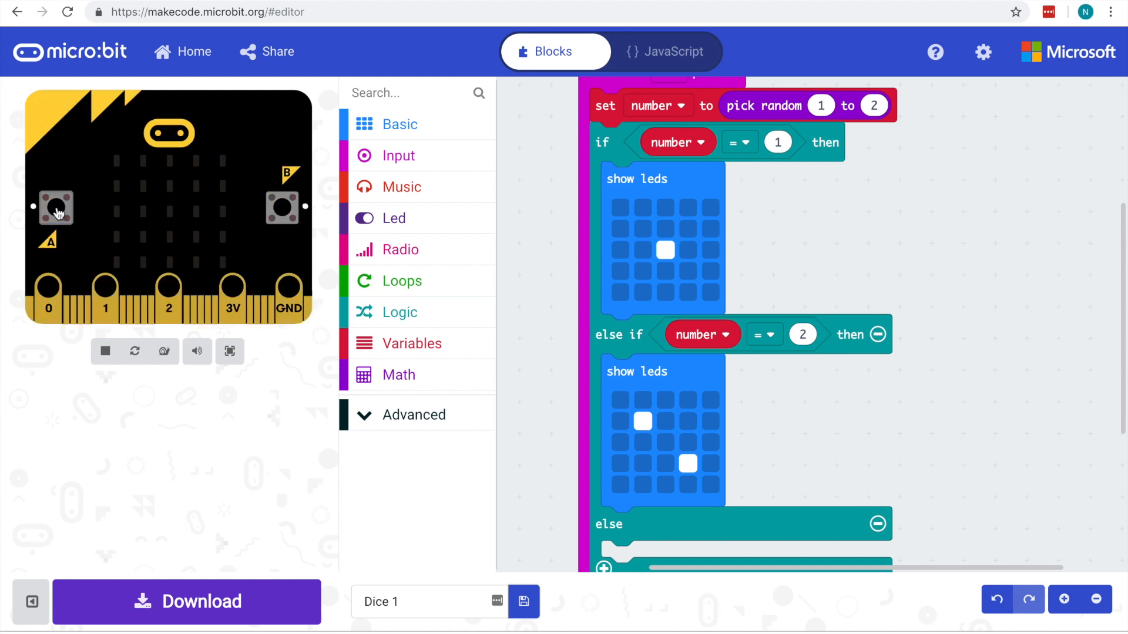
Press button A on the simulator three times to see both the one-dot and two-dot faces.
left_click(56, 208)
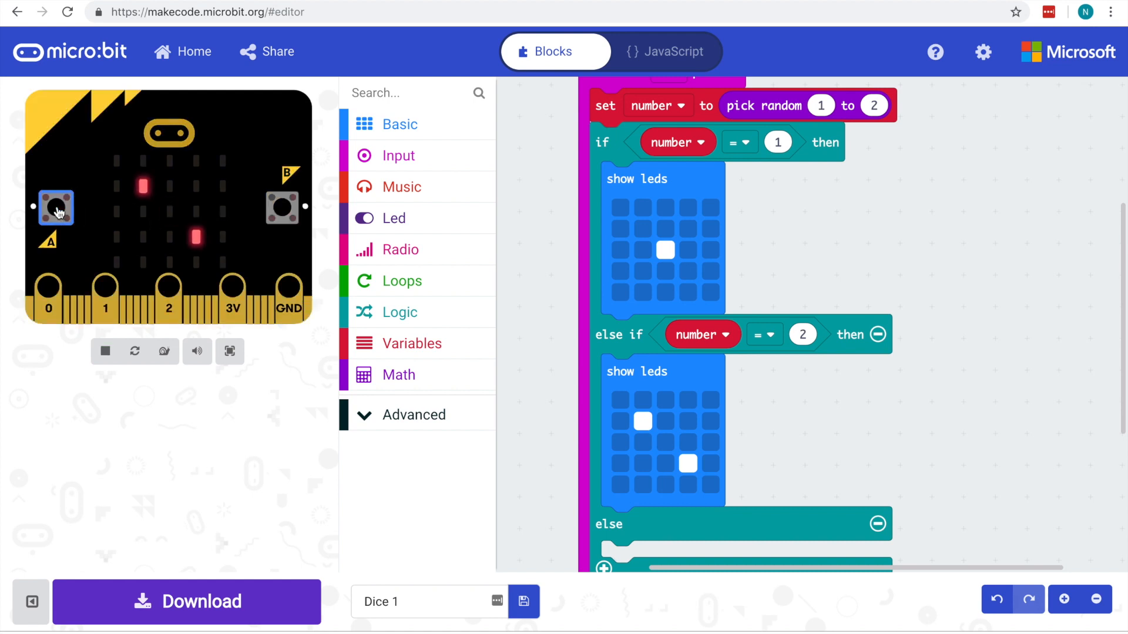
left_click(55, 206)
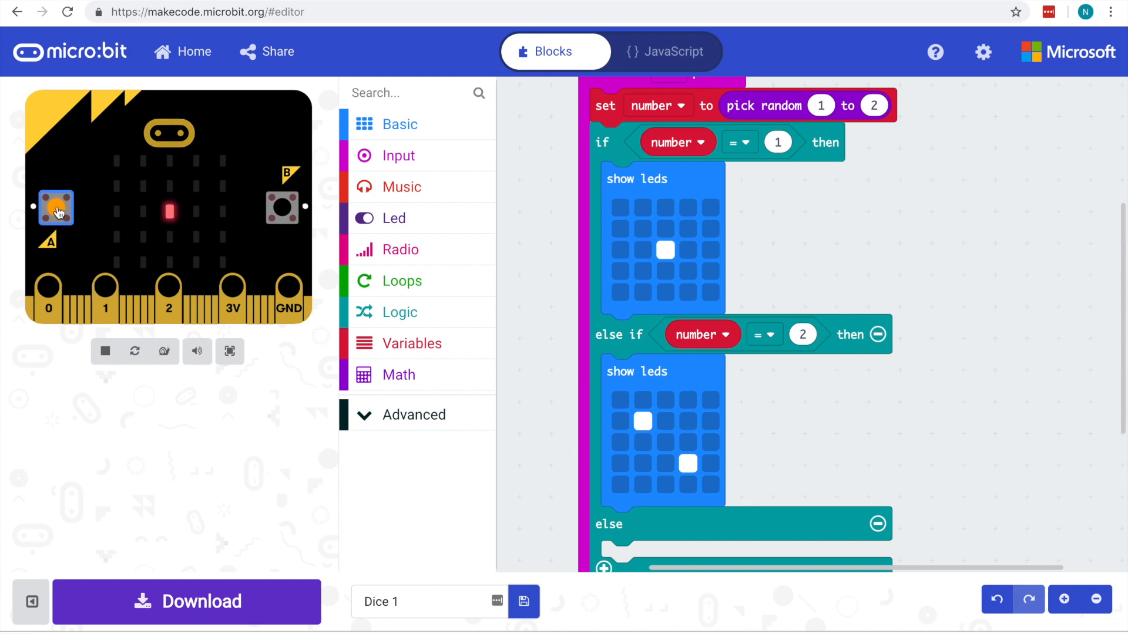
left_click(55, 207)
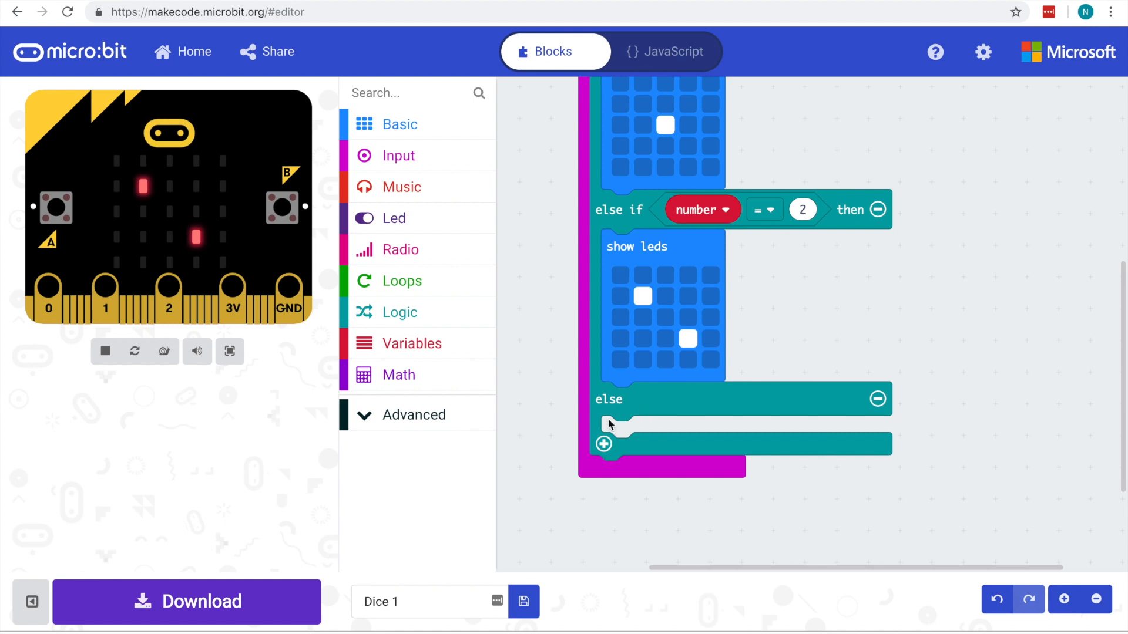
Add an else-if checking number = 3 and duplicate the show leds block into it as three diagonal dots.
left_click(602, 444)
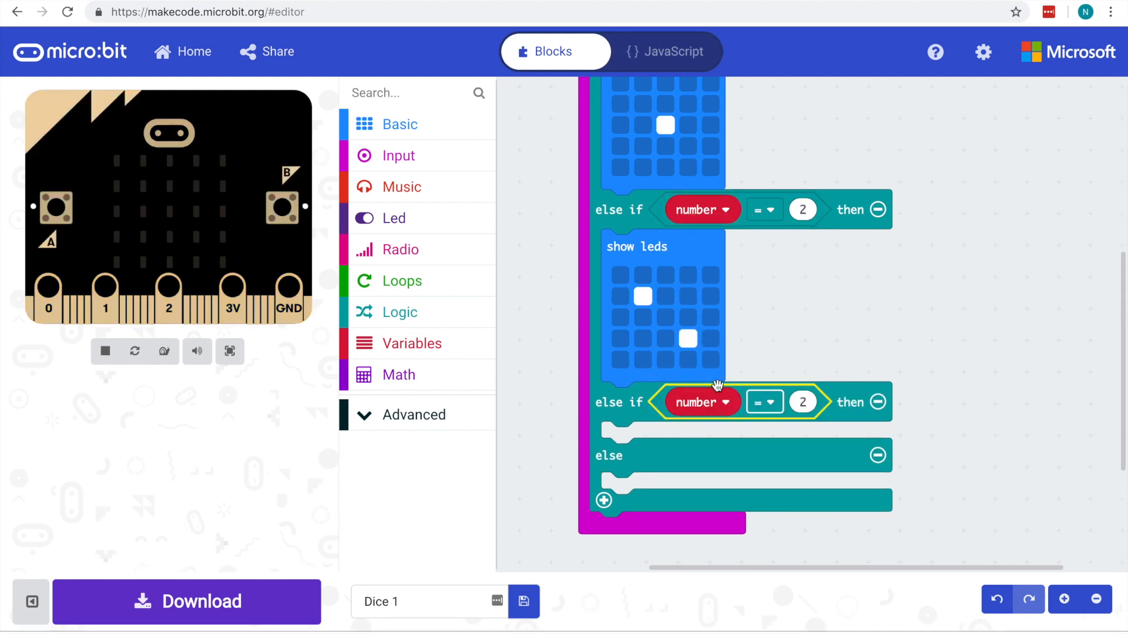
type("3")
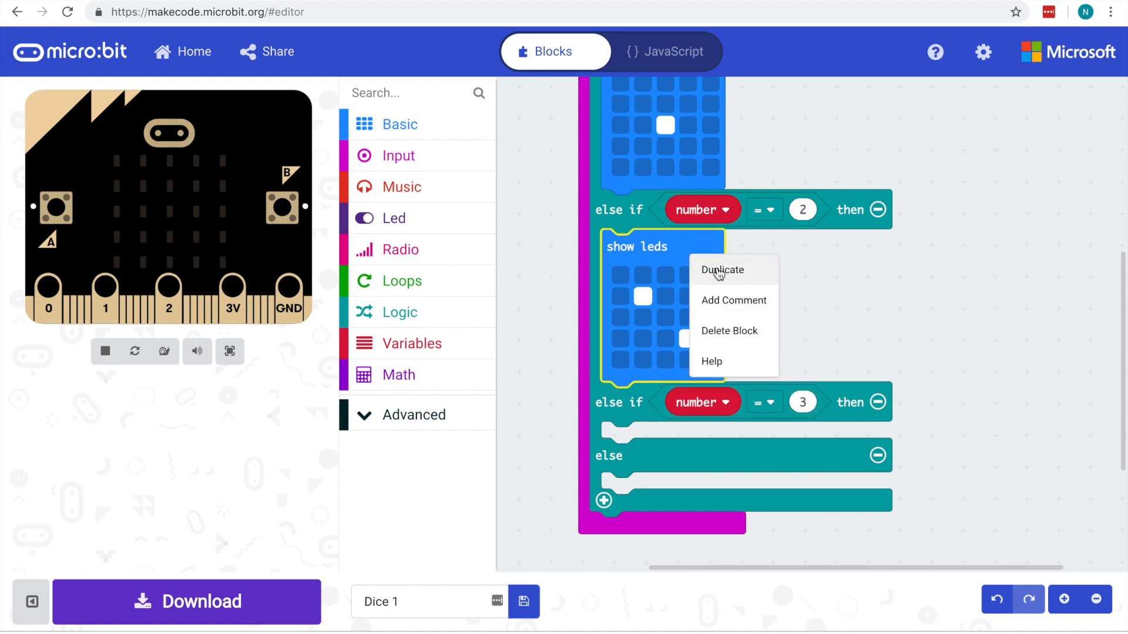
left_click(721, 269)
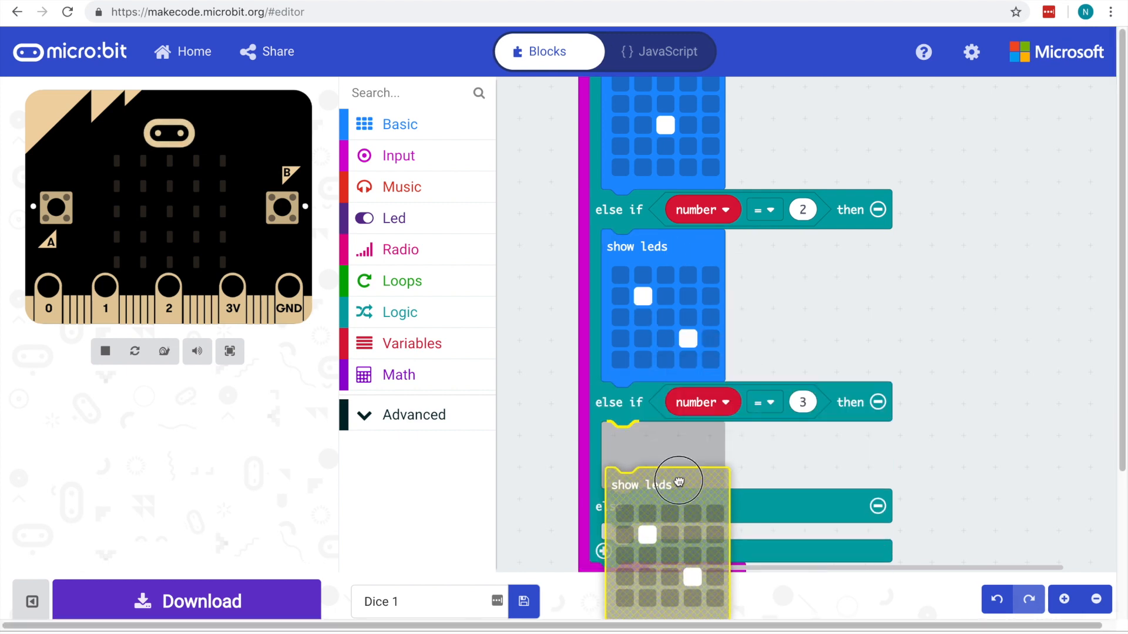
left_click_drag(678, 482, 623, 478)
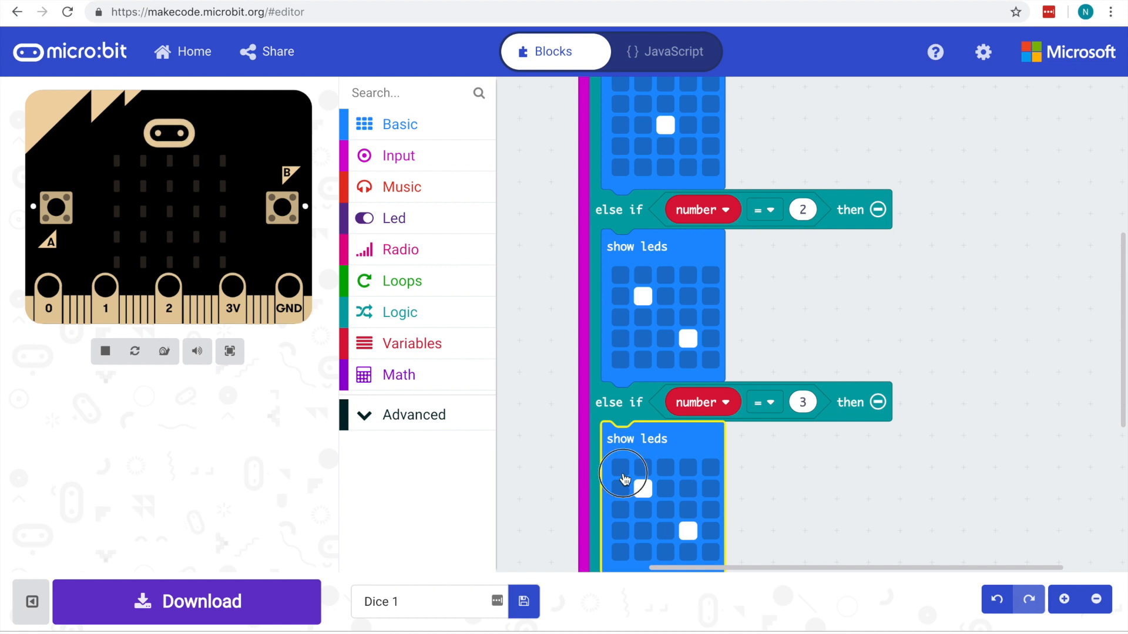
left_click(619, 466)
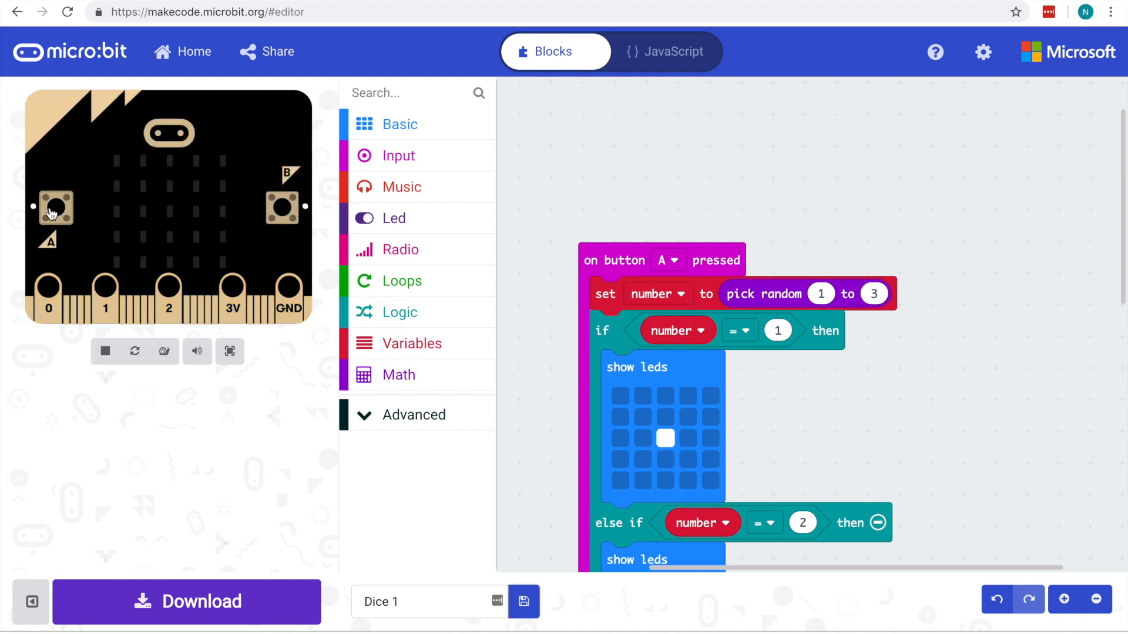
Press button A until the three-dot face shows, then scroll to compare it with the number = 3 pattern.
left_click(55, 208)
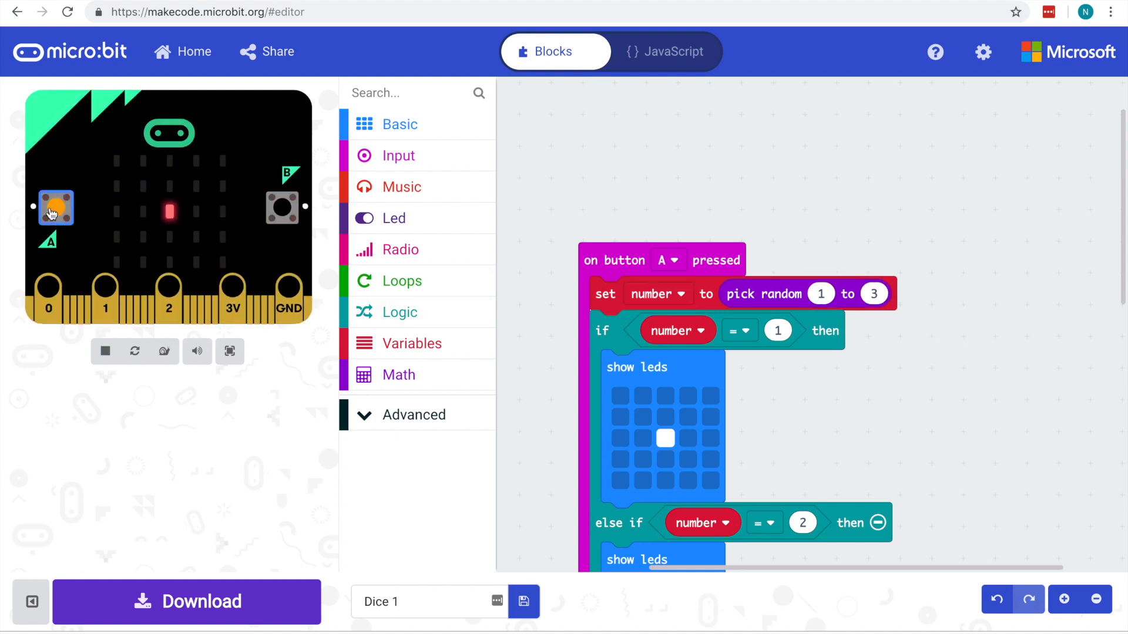
left_click(55, 206)
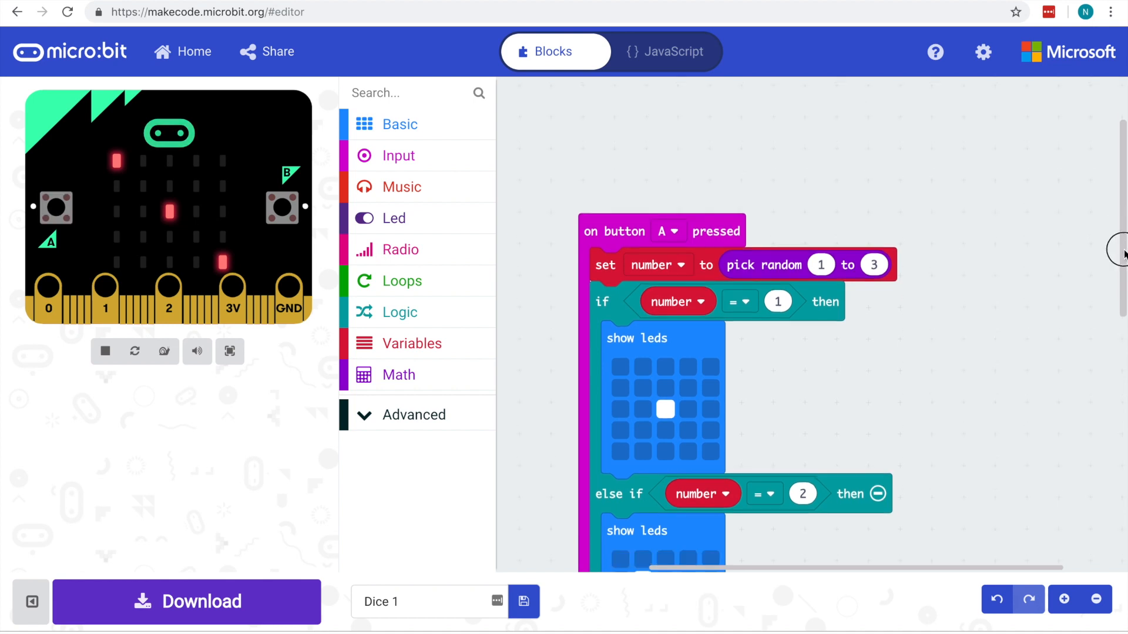
scroll("down", 3)
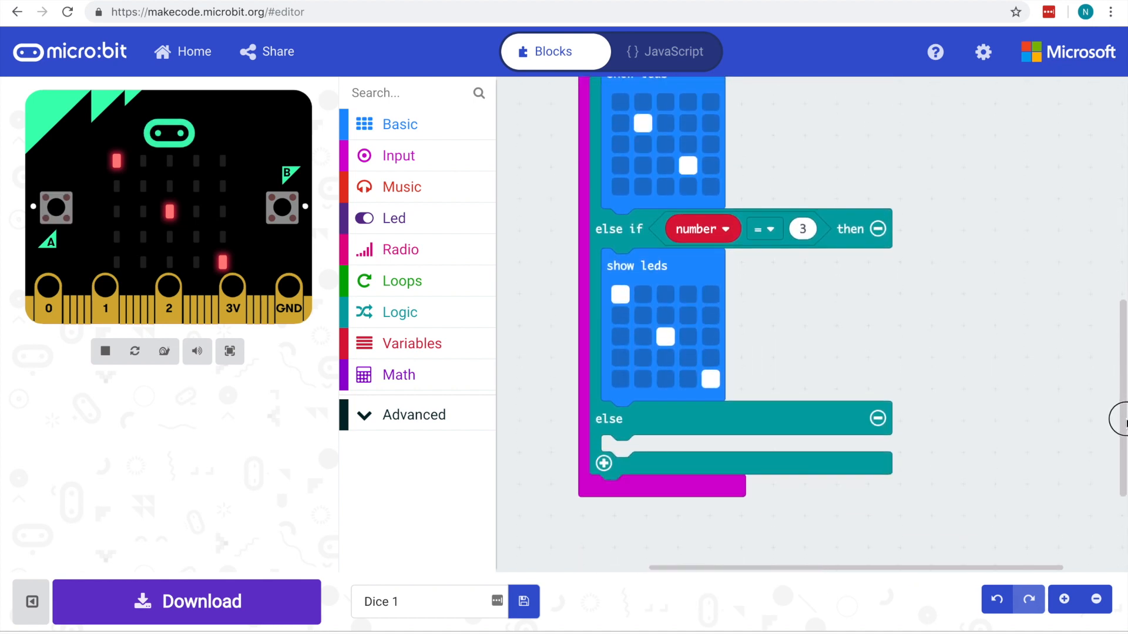
scroll("down", 3)
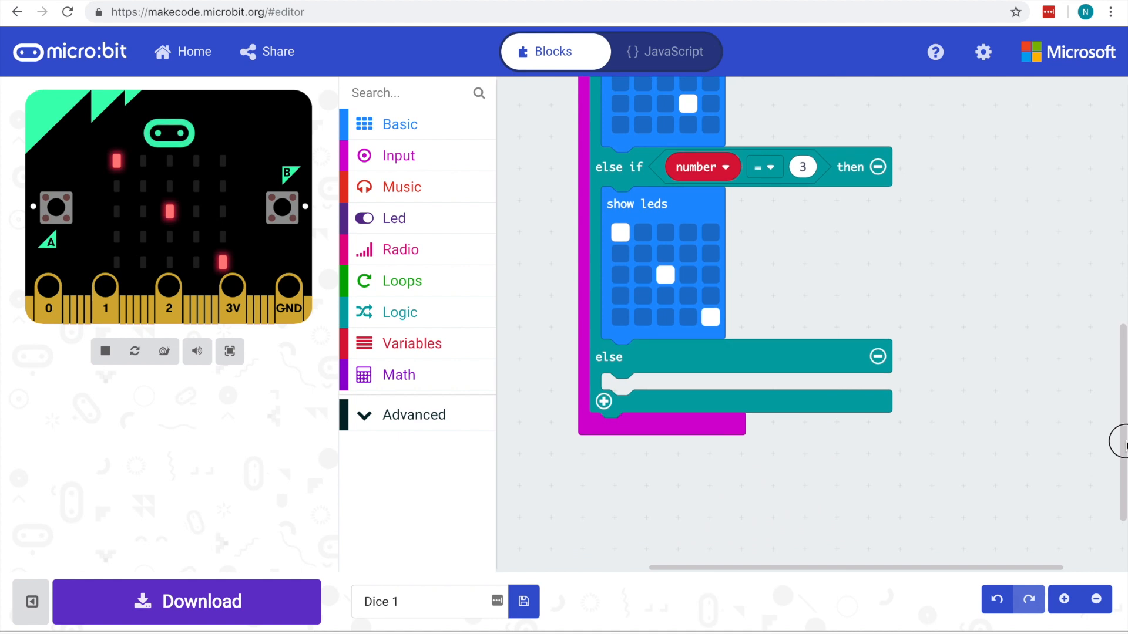
scroll("down", 3)
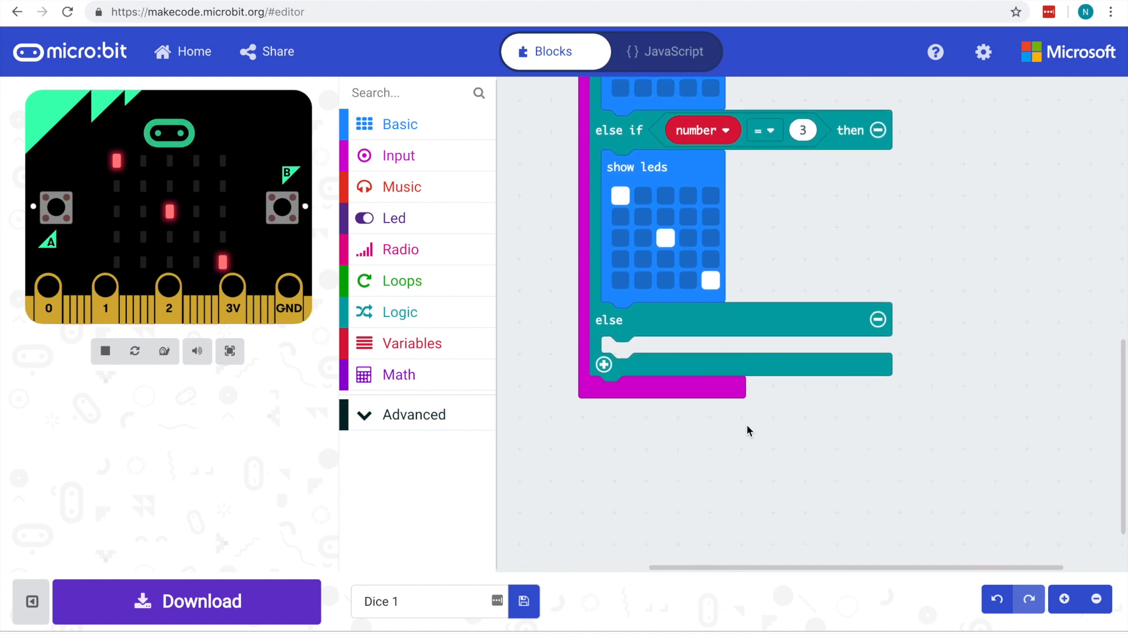
mouse_move(800, 392)
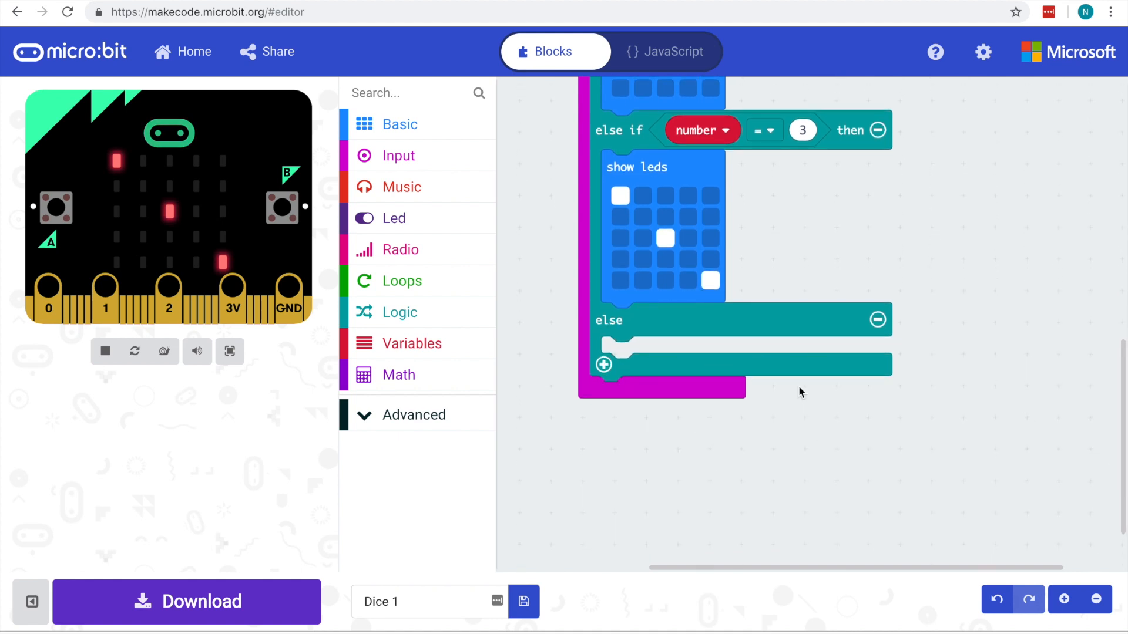